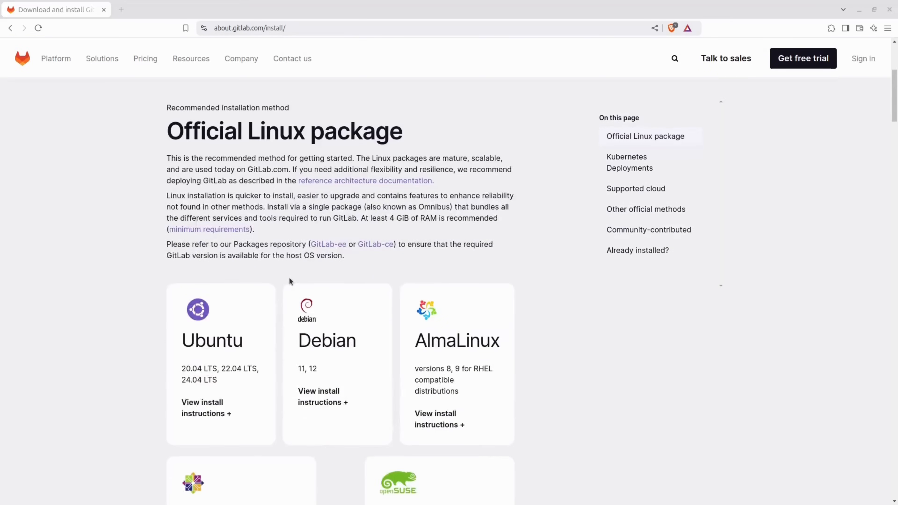
Scroll the Ubuntu install guide to the prerequisite package commands.
scroll("down", 3)
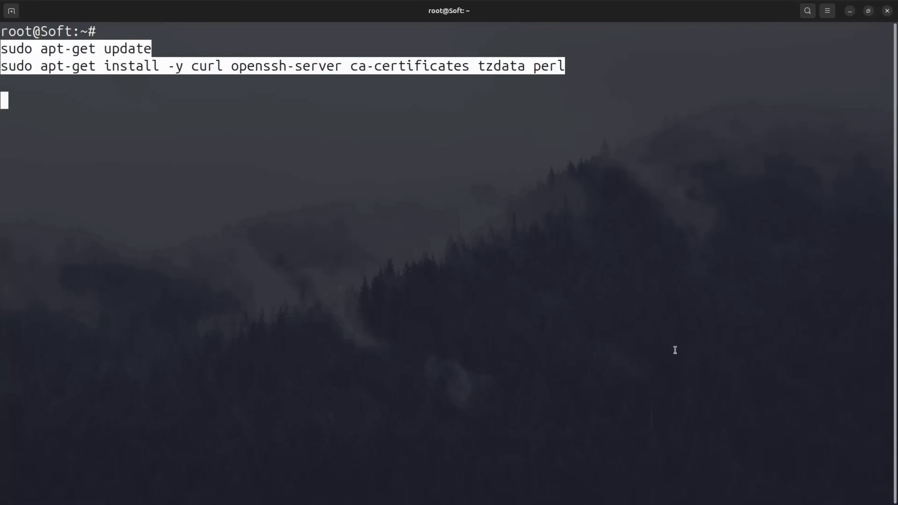
Run the apt-get update and prerequisite install commands, then clear the terminal.
key("Return")
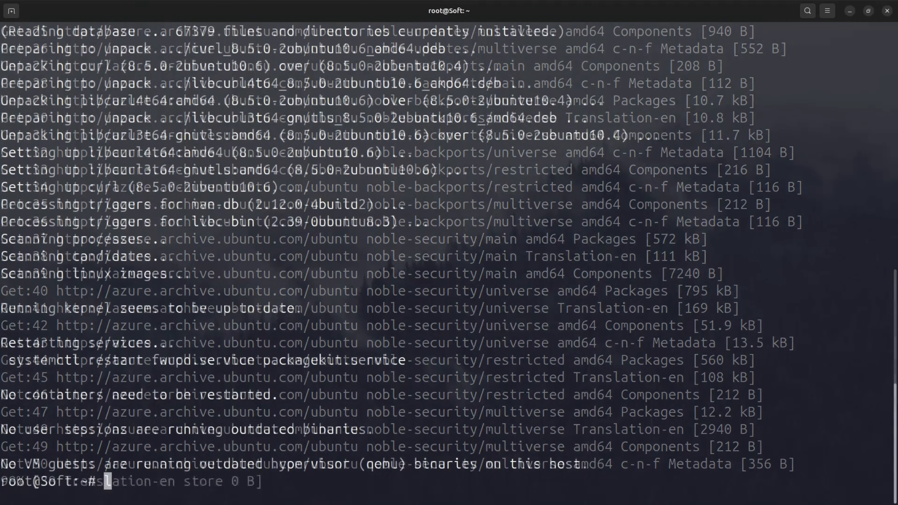
type("clear")
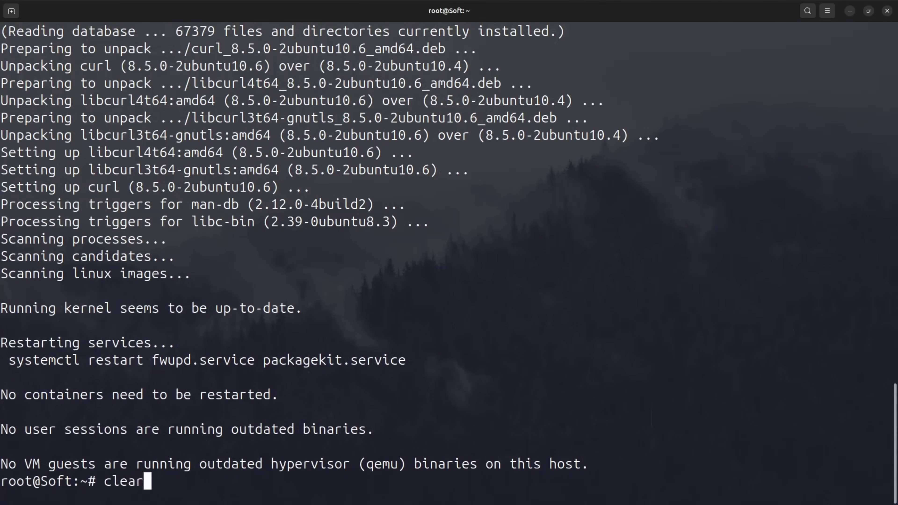
key("Return")
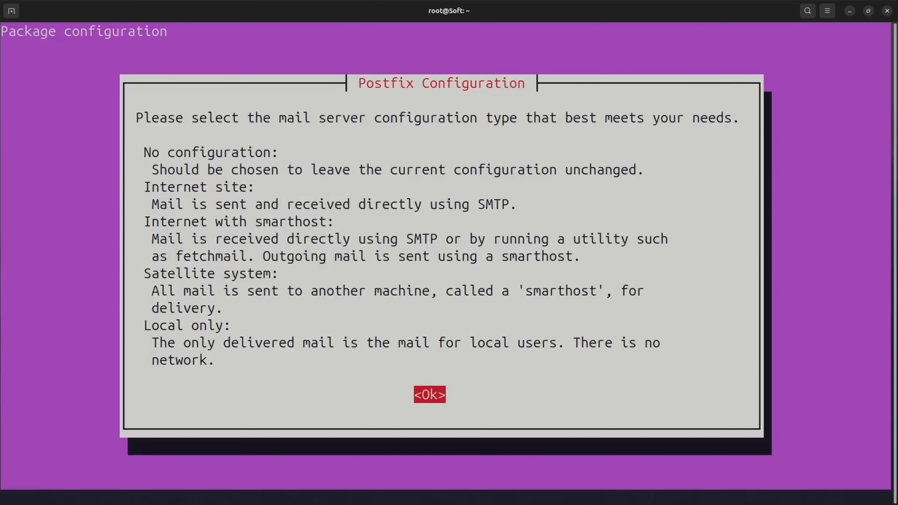
Configure Postfix as an Internet Site mail server in the package dialog.
left_click(429, 395)
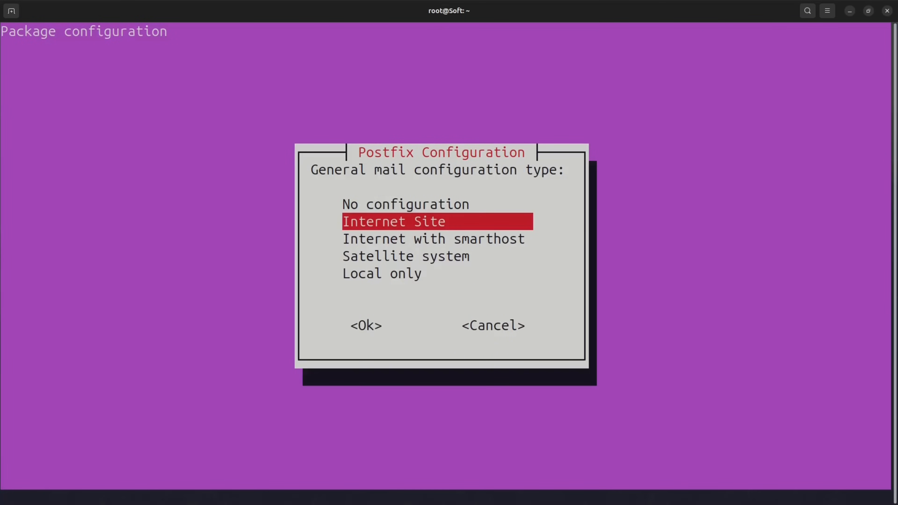
left_click(365, 326)
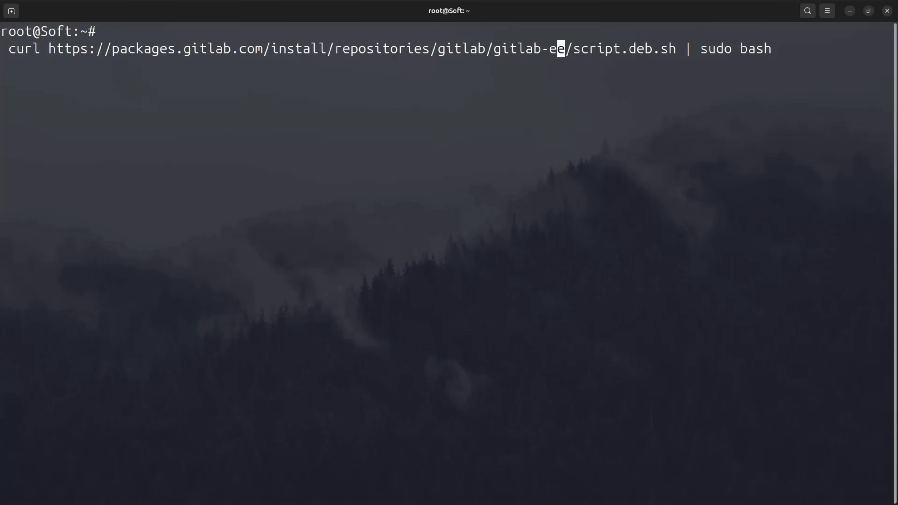
Switch the repository script URL from gitlab-ee to gitlab-ce and run it.
key("BackSpace")
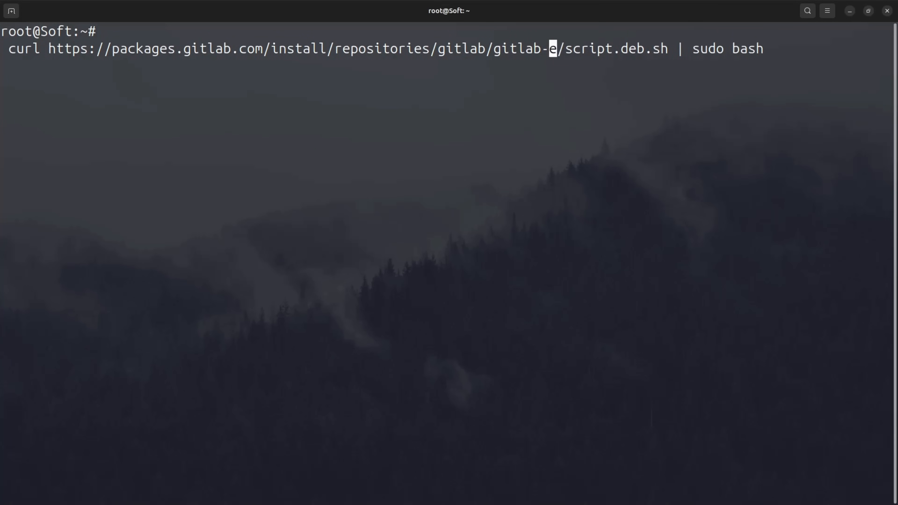
type("c")
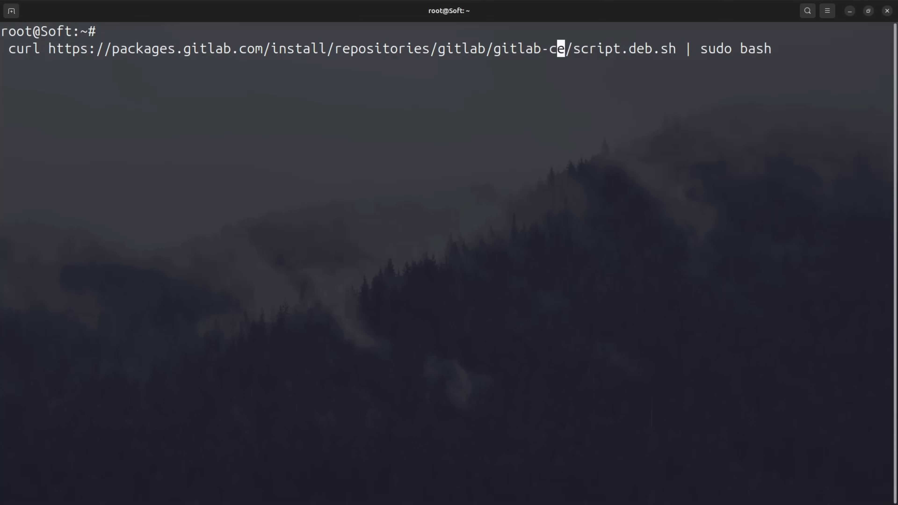
key("Return")
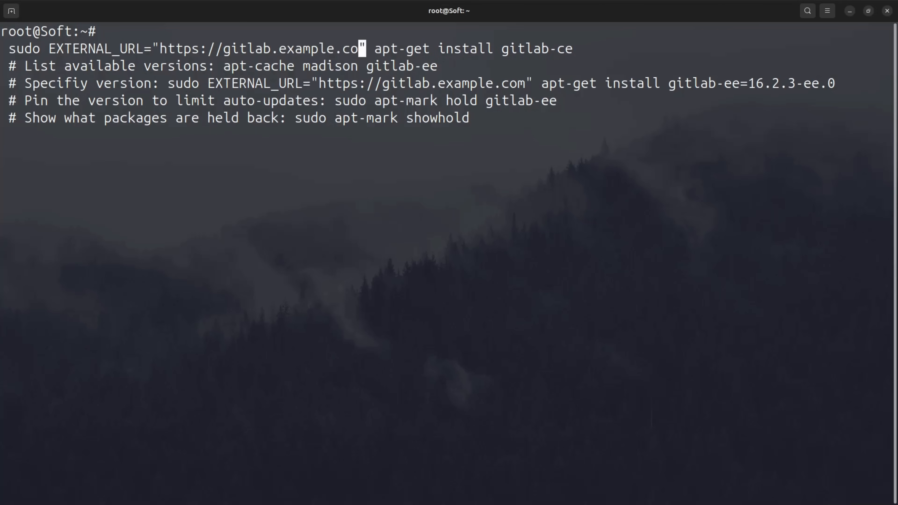
key("BackSpace")
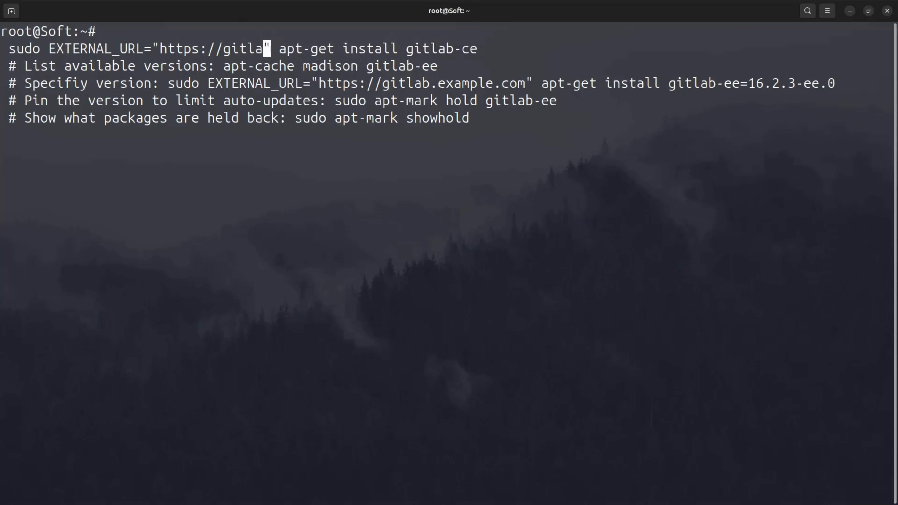
key("BackSpace")
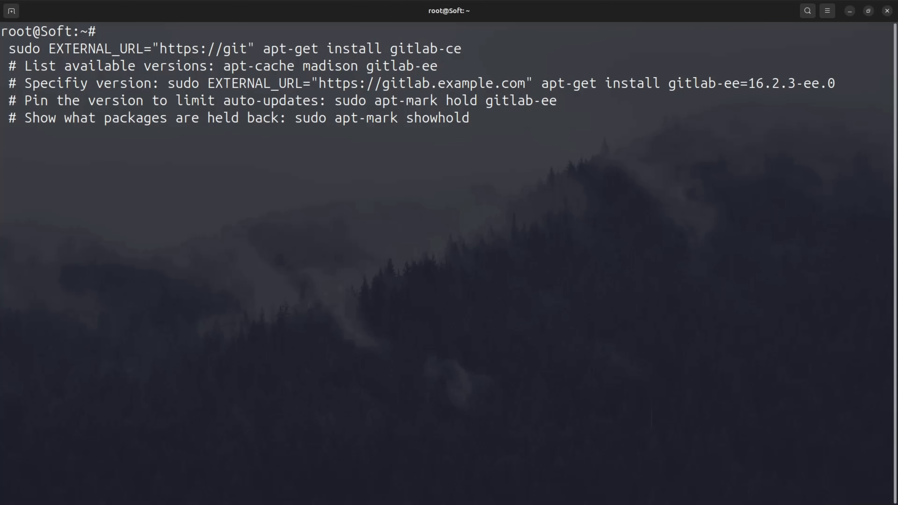
type(".softsw")
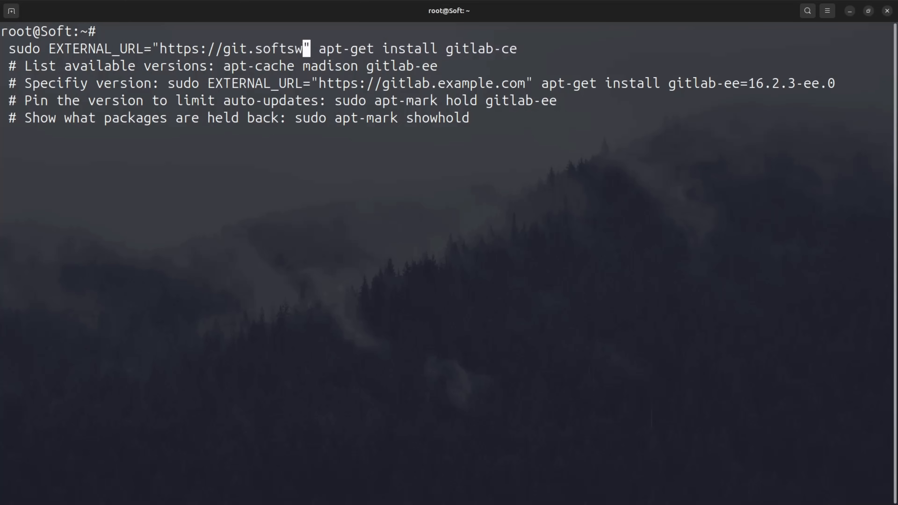
type("eb.site")
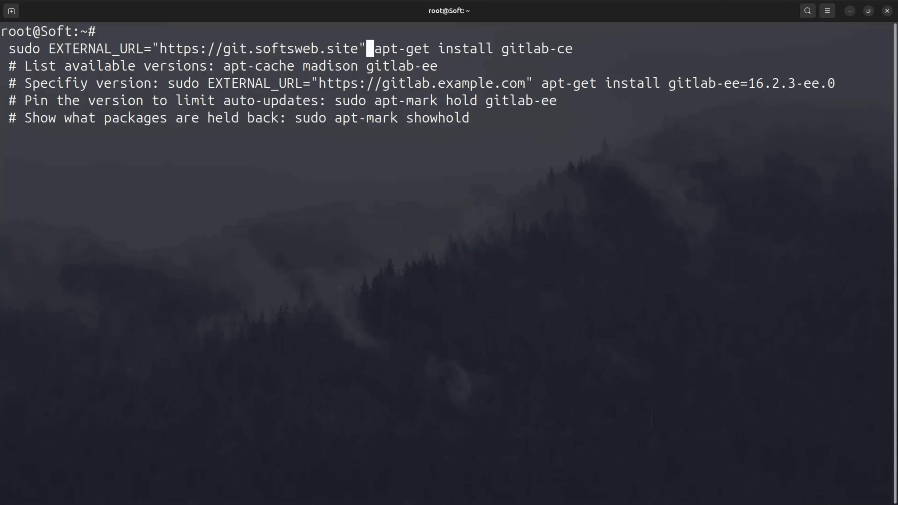
key("Return")
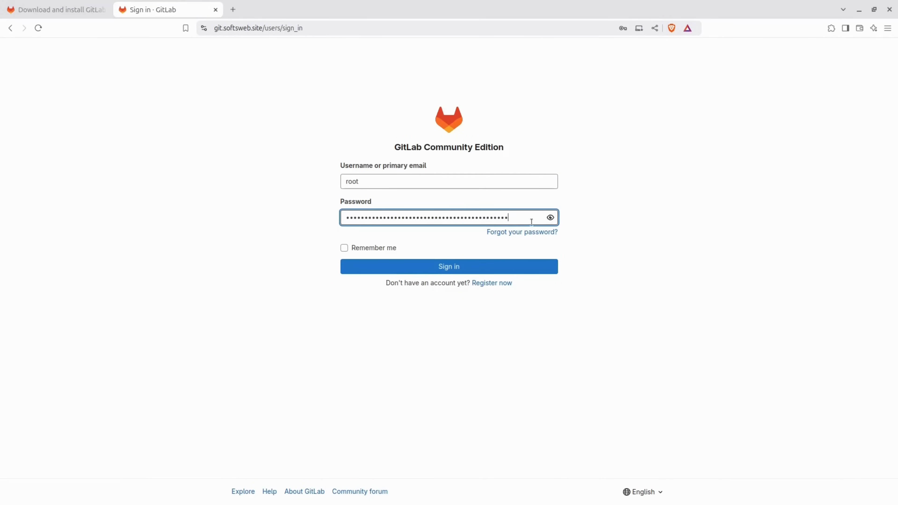
Sign in as root and start a new user from Admin > Users.
left_click(549, 217)
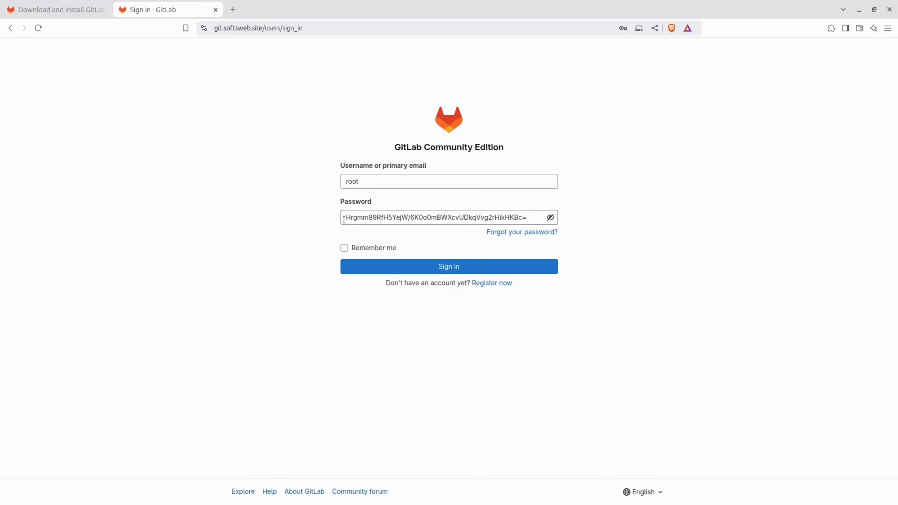
left_click(449, 266)
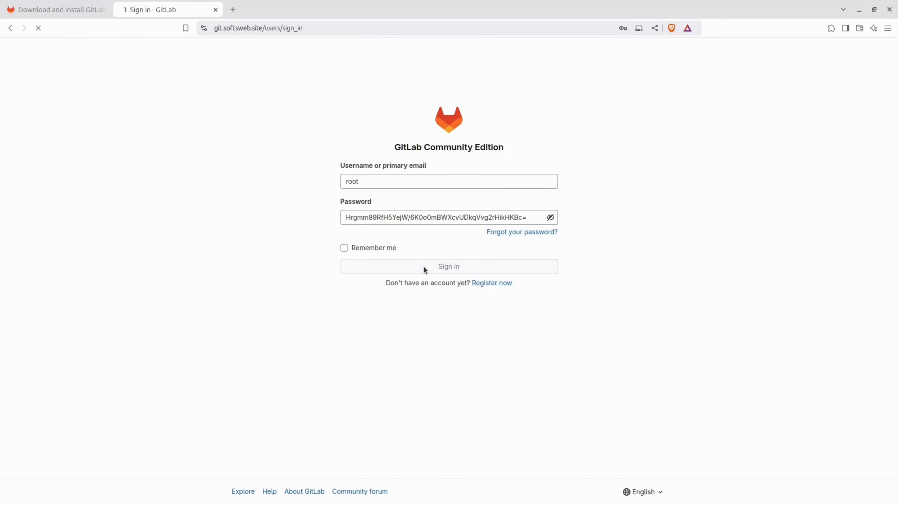
left_click(449, 267)
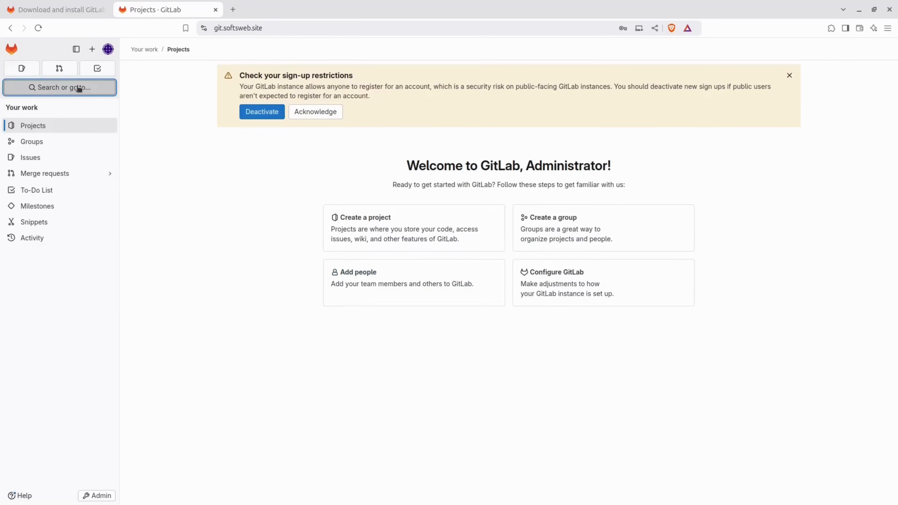
left_click(97, 495)
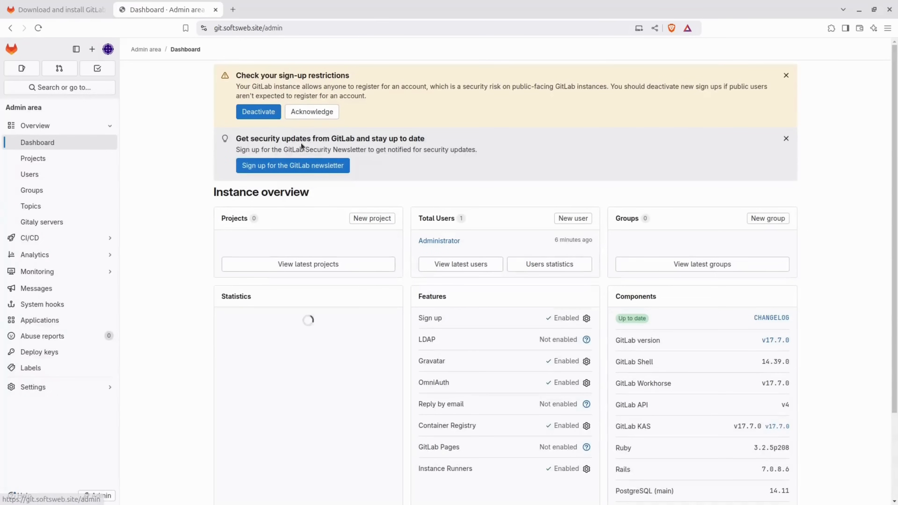
left_click(29, 174)
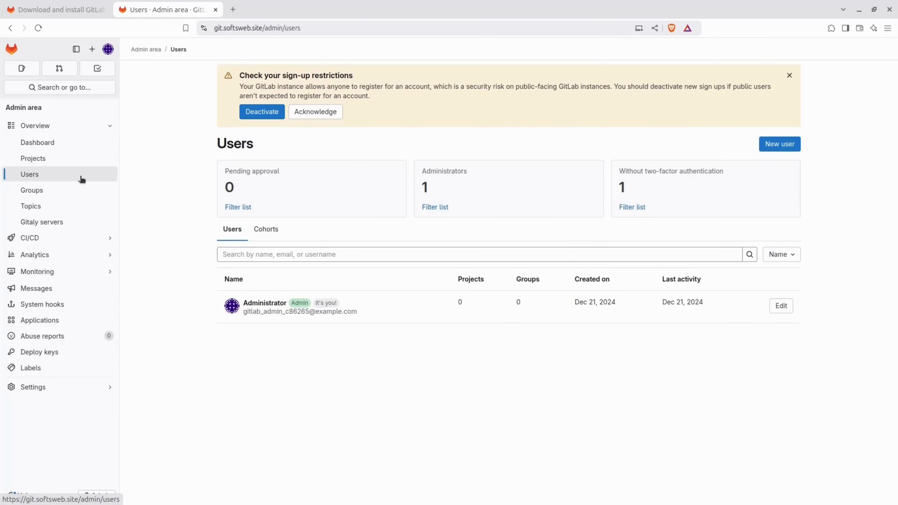
left_click(779, 144)
type("dani")
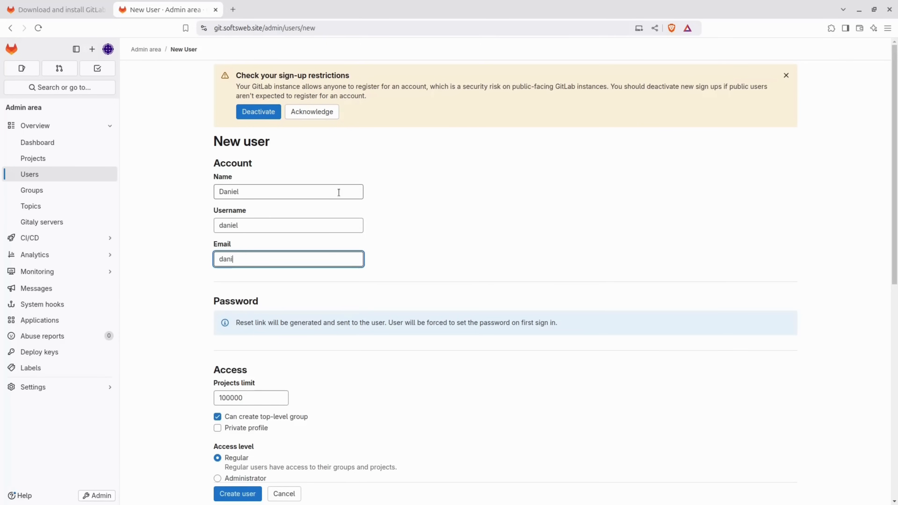
Create user Daniel with Administrator access and begin entering his password on the edit page.
scroll("down", 3)
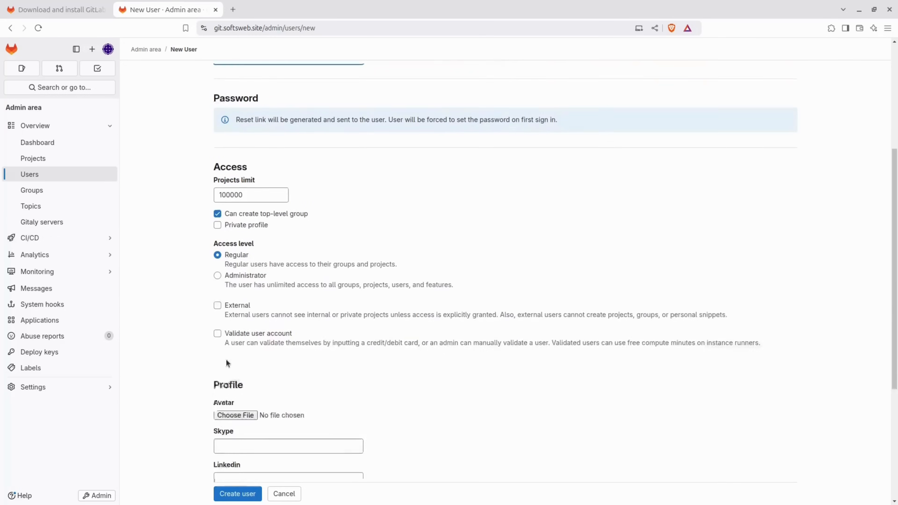
left_click(217, 254)
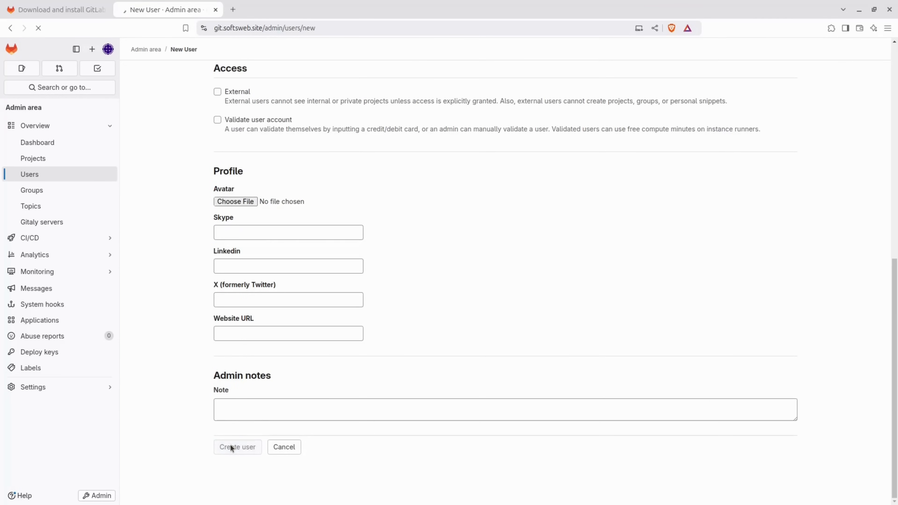
left_click(237, 446)
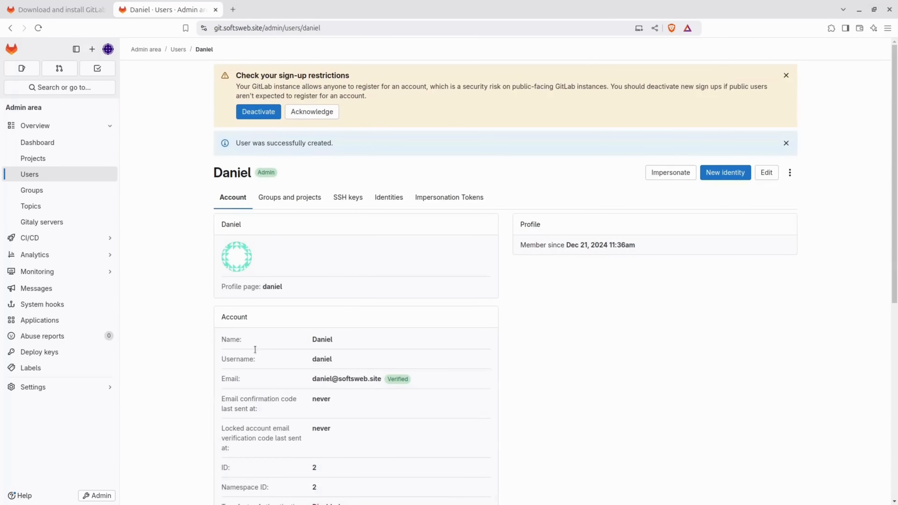
left_click(766, 172)
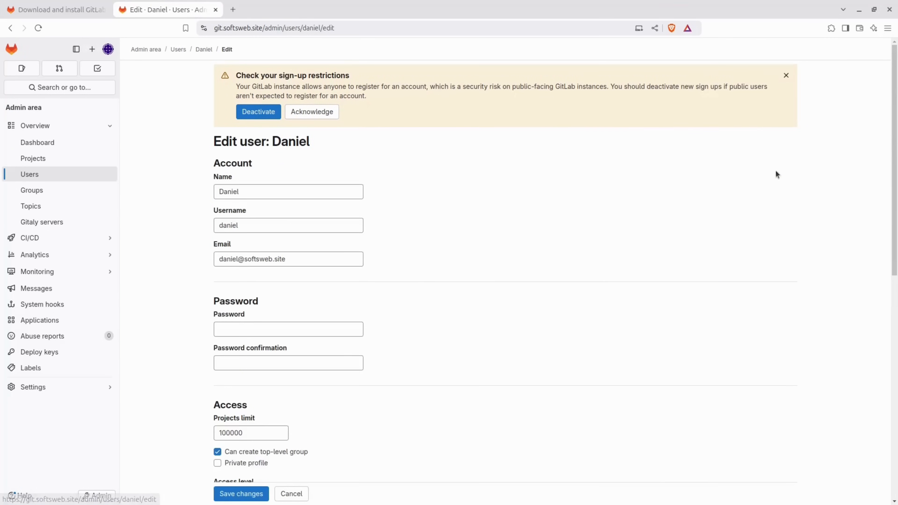
left_click(289, 273)
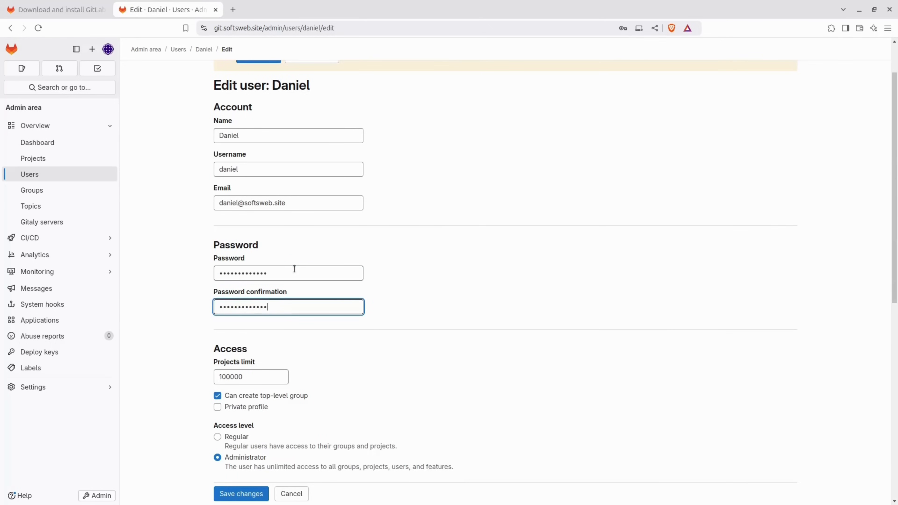
Save Daniel's password, sign out of root and sign in as Daniel.
left_click(108, 48)
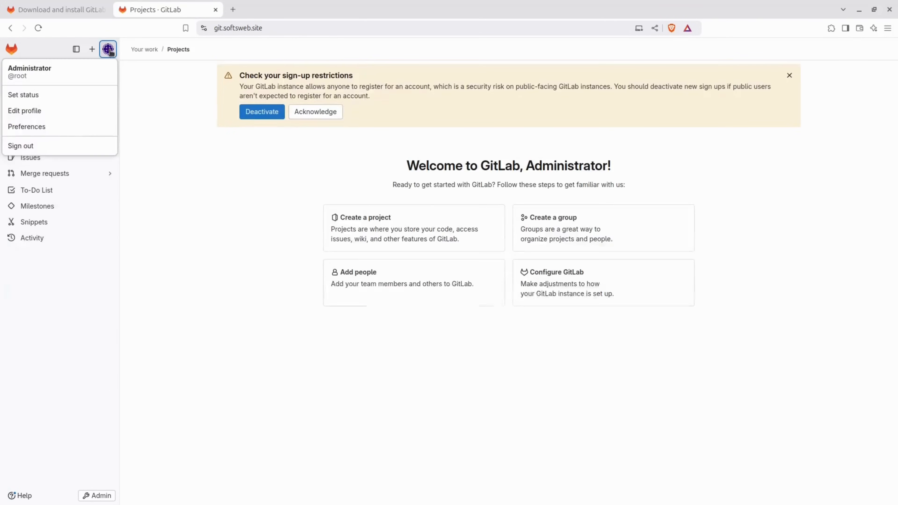
left_click(20, 146)
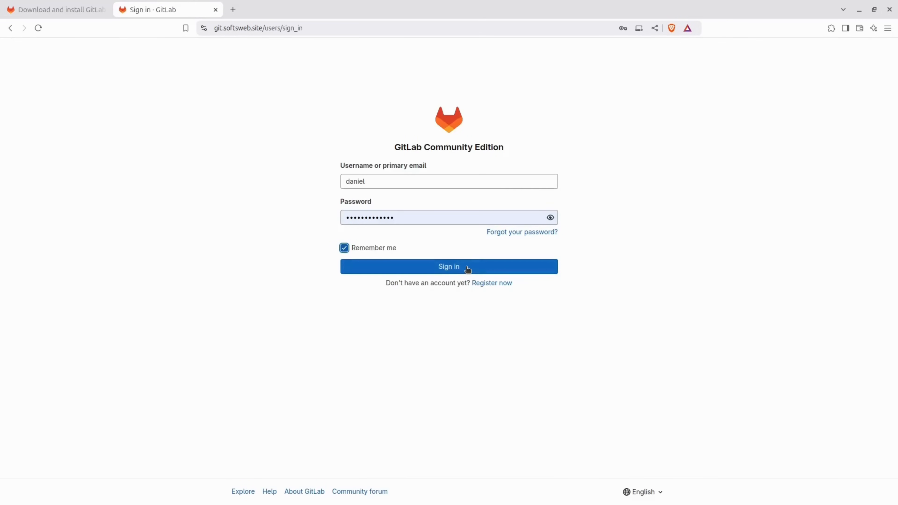
left_click(449, 266)
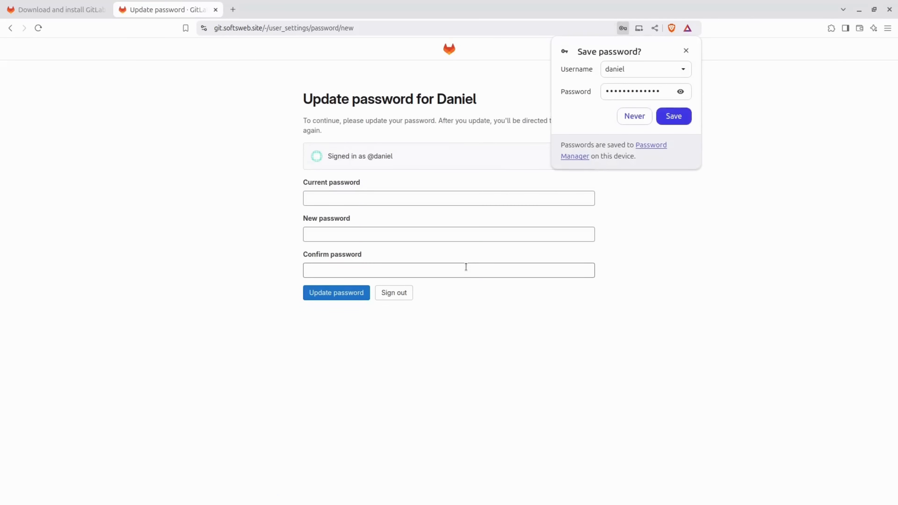
Complete the required password update with current, new and confirmed passwords.
left_click(449, 199)
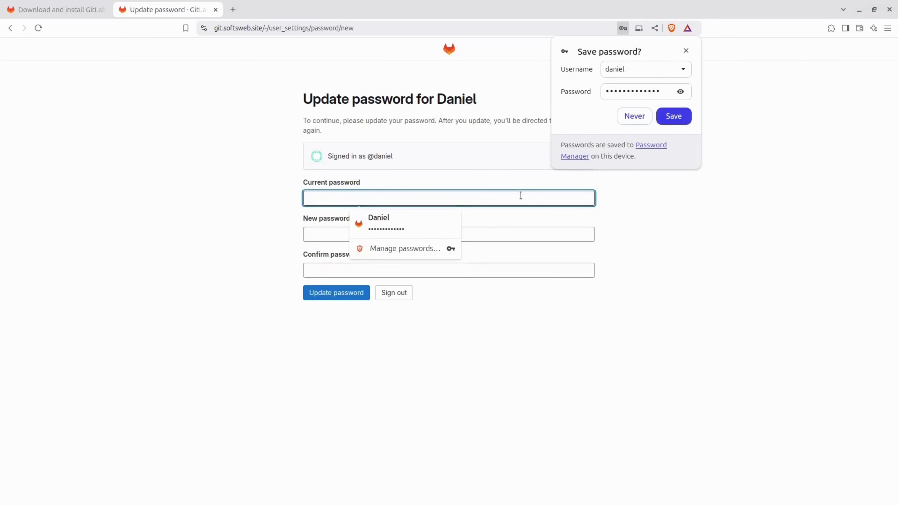
left_click(378, 223)
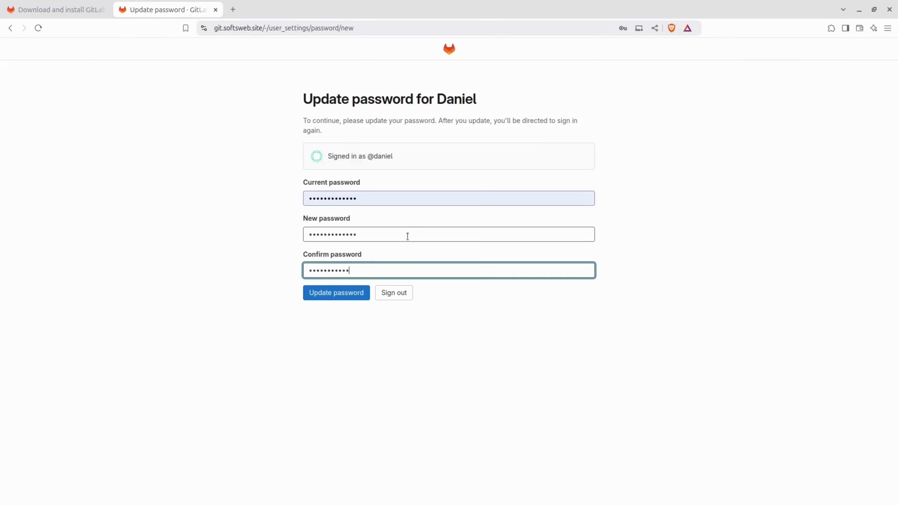
left_click(336, 292)
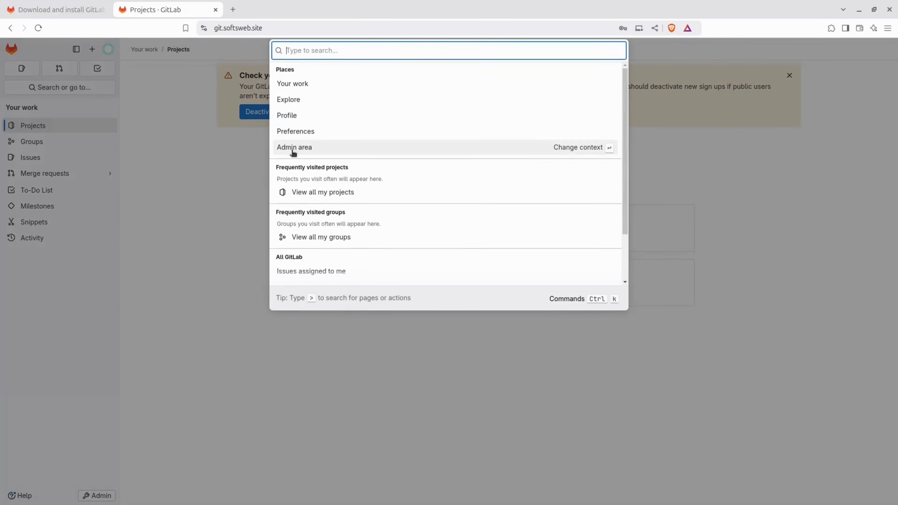
Enter the admin area, review Users, then go to CI/CD > Runners showing no runners.
left_click(294, 148)
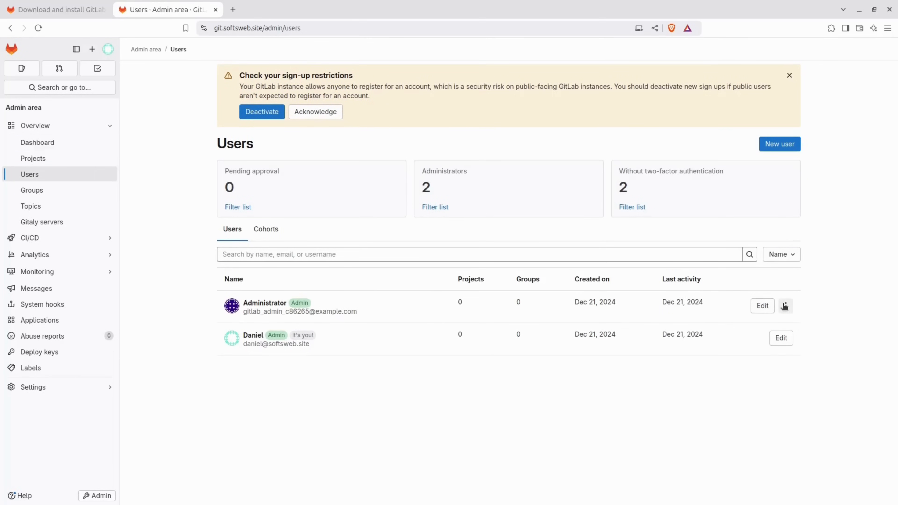
left_click(786, 306)
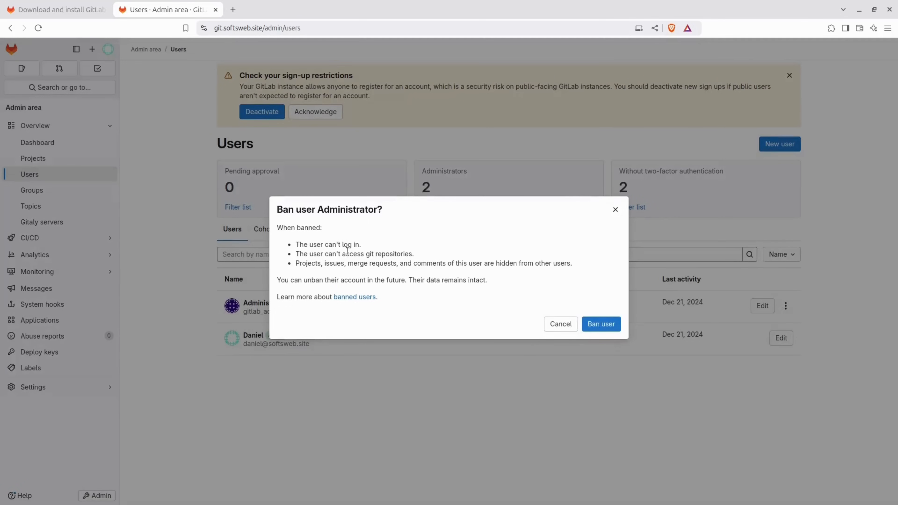
left_click(601, 324)
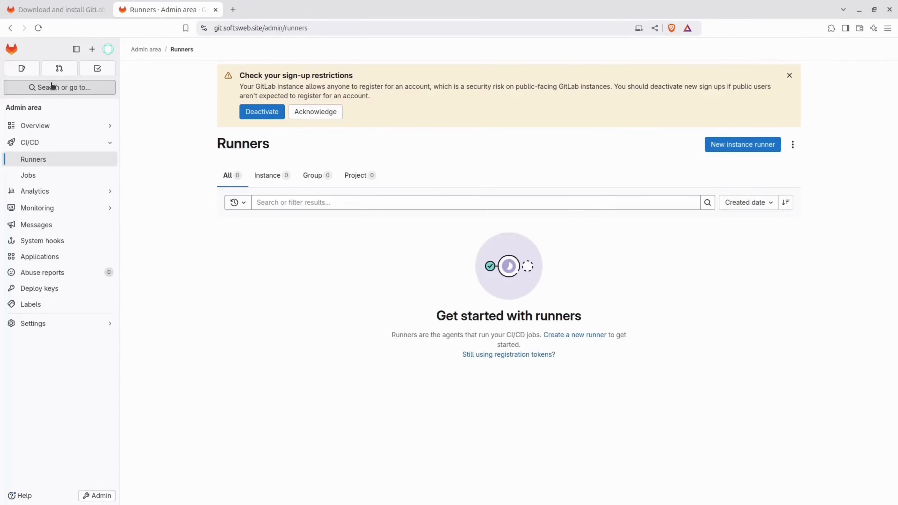
left_click(35, 125)
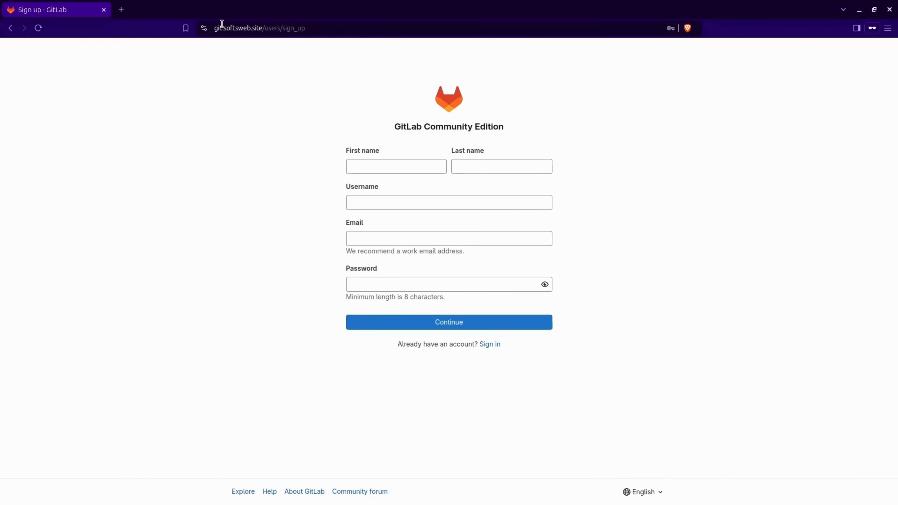
Uncheck Sign-up enabled under Sign-up restrictions and save the changes.
left_click(396, 167)
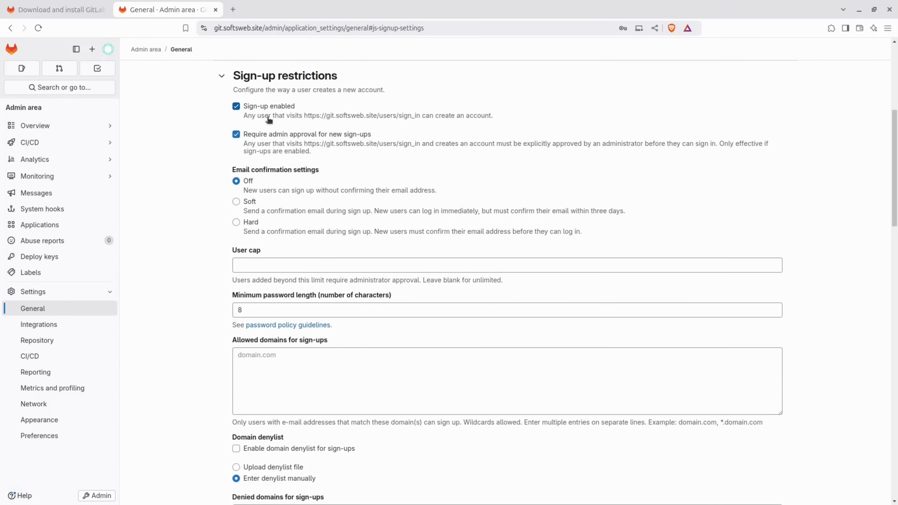
left_click(235, 107)
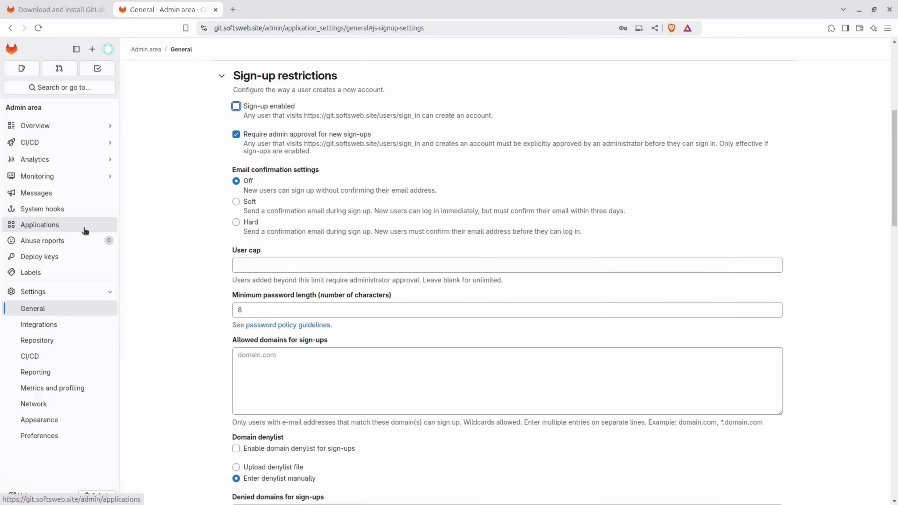
scroll("down", 3)
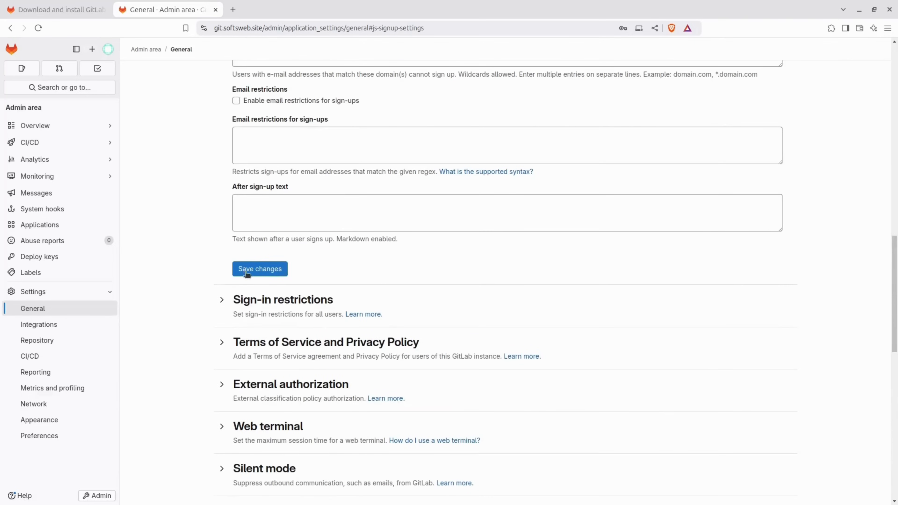
left_click(259, 269)
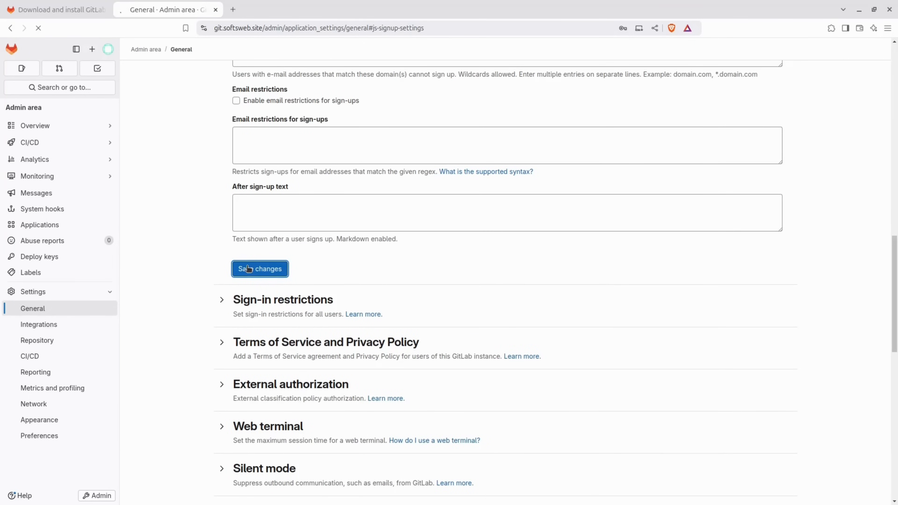
left_click(259, 269)
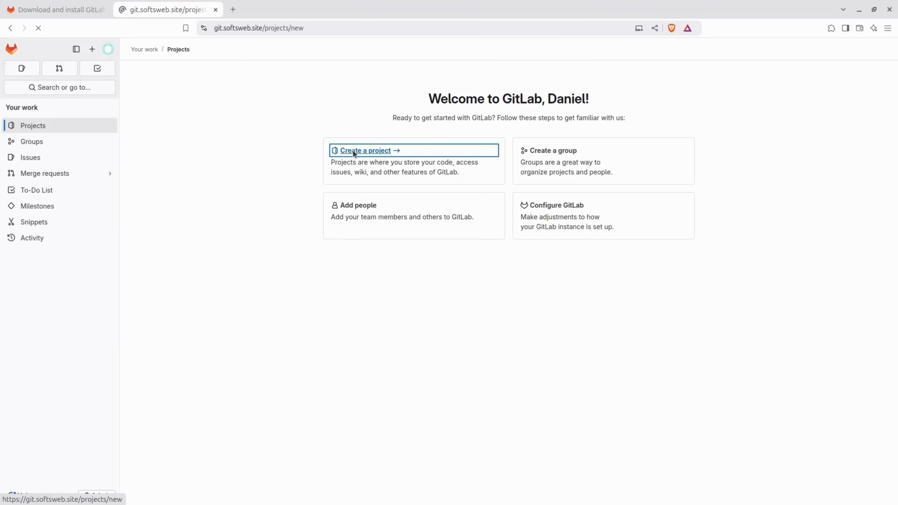
Start a new project from the built-in Laravel Framework template.
left_click(365, 151)
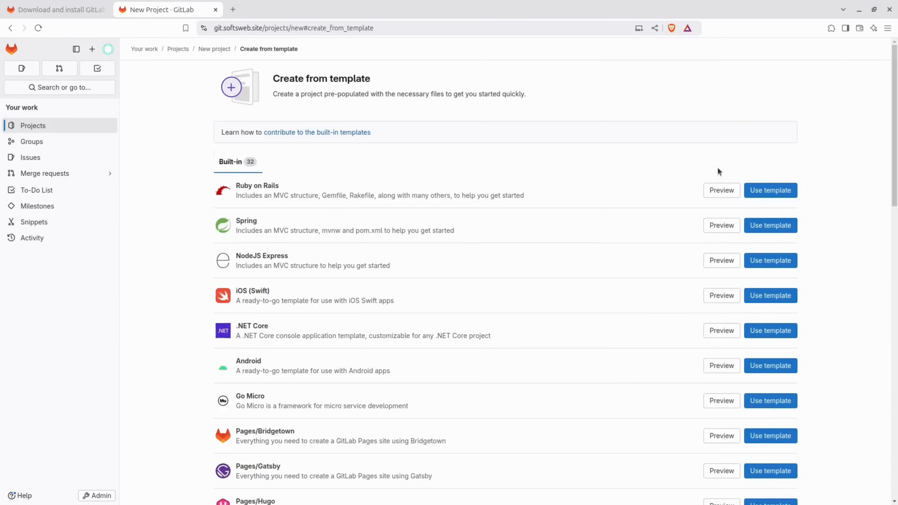
scroll("down", 3)
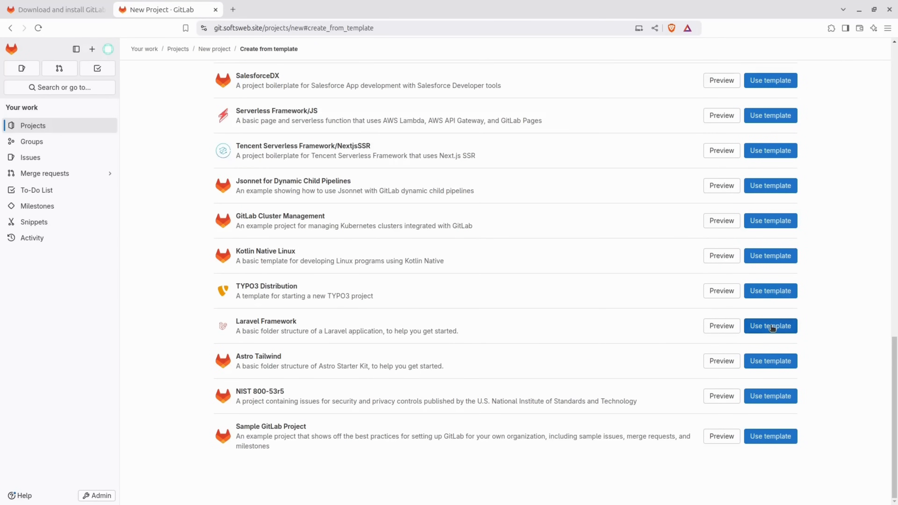
left_click(97, 495)
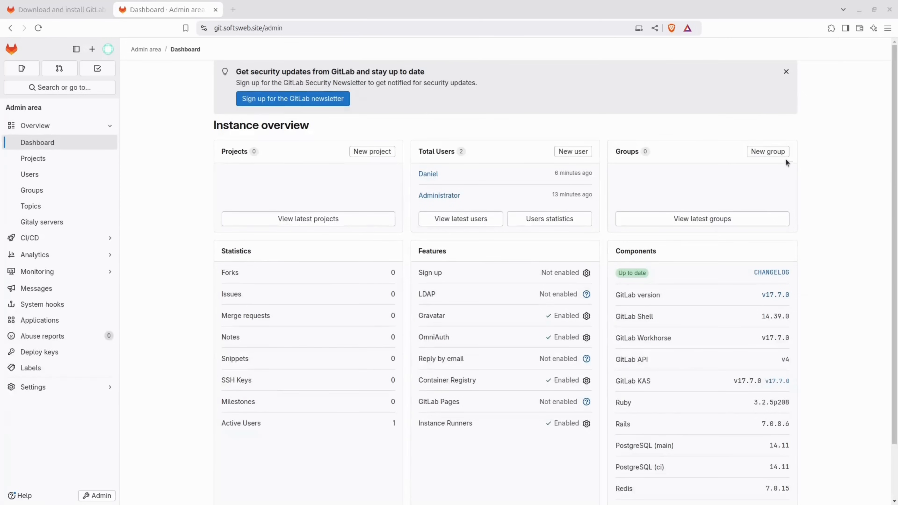
Create a new private group named Frist Group with path first-group.
left_click(768, 151)
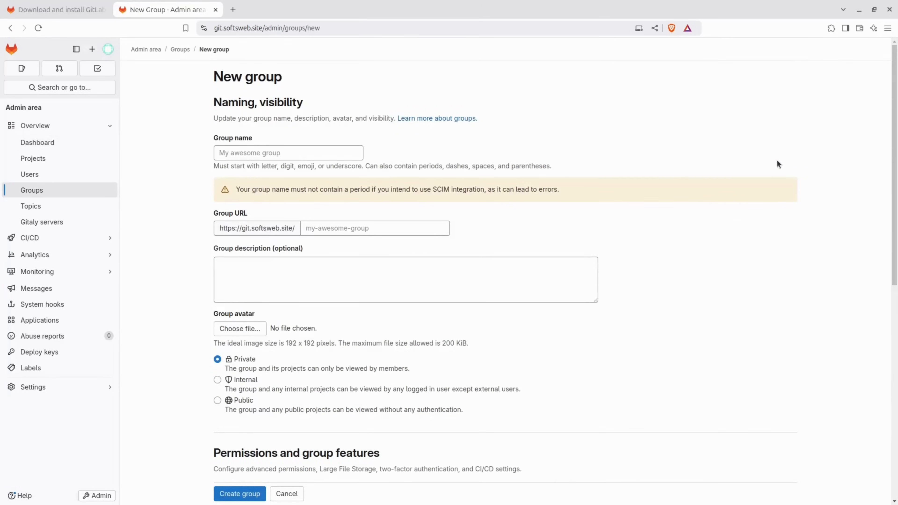
type("Frist Group")
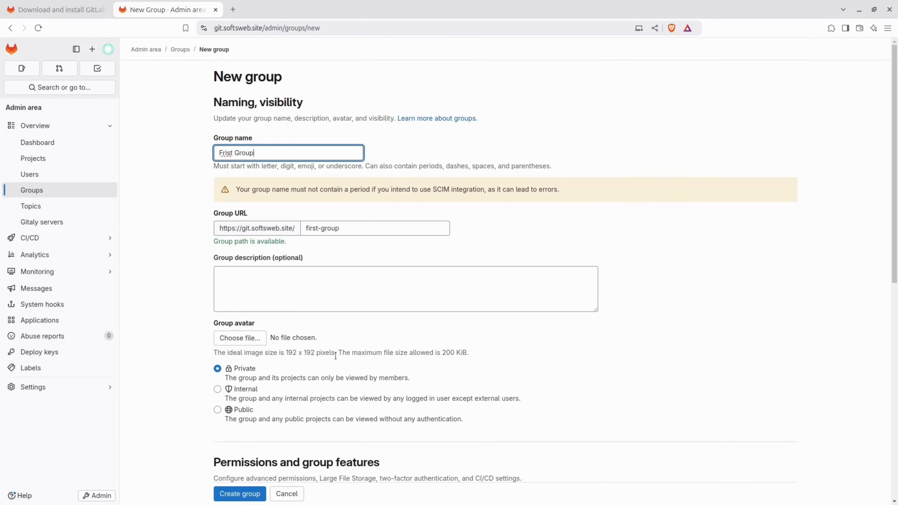
scroll("down", 3)
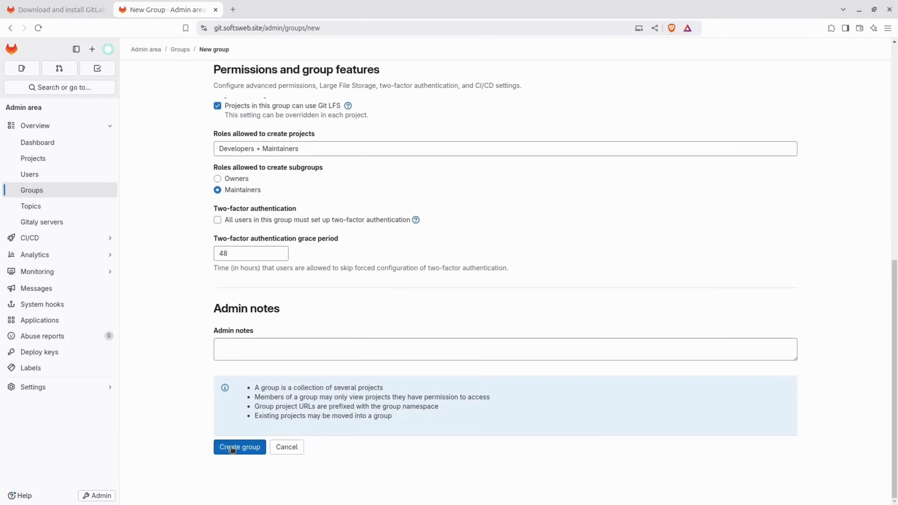
left_click(239, 446)
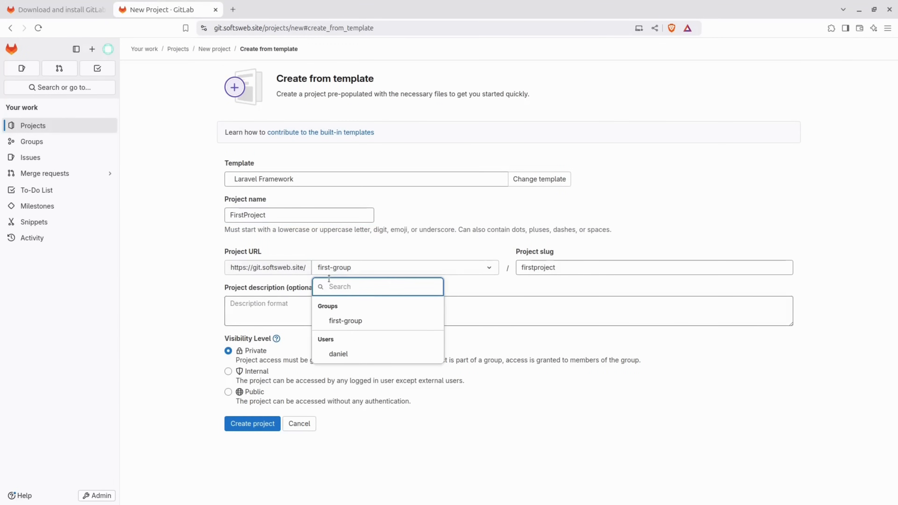
Place FirstProject under first-group, create it, and view its Build > Pipelines list.
left_click(253, 423)
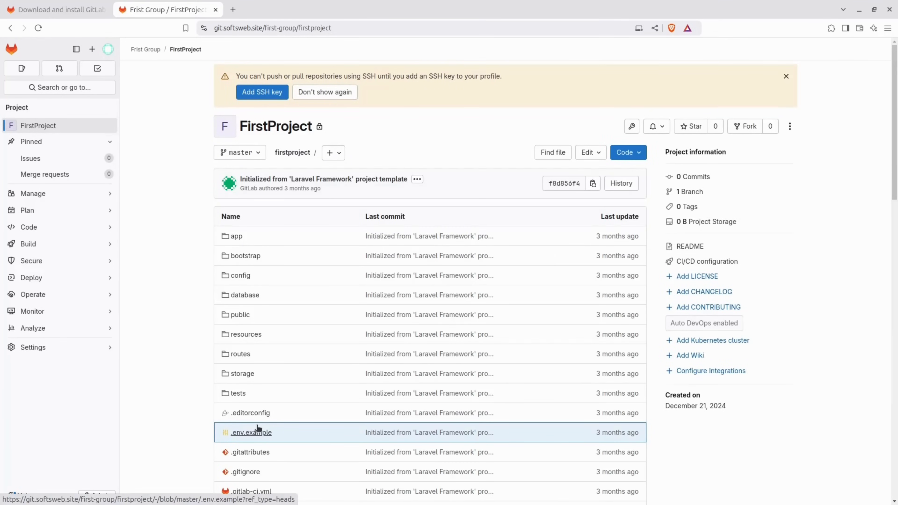
left_click(28, 243)
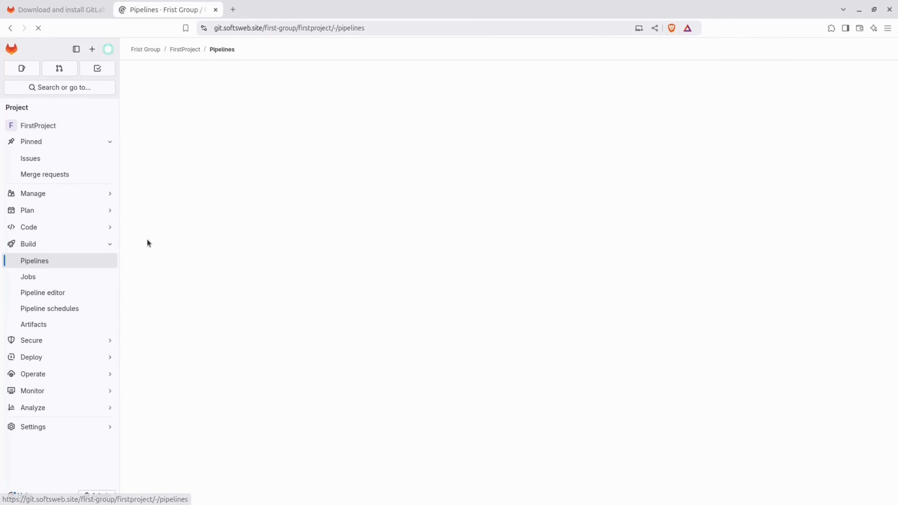
left_click(60, 87)
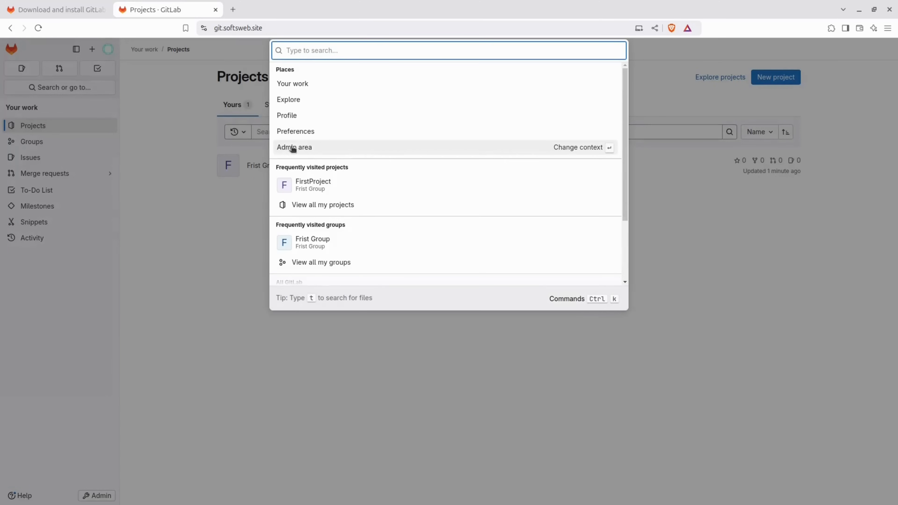
Open Admin > Runners and show the Linux amd64 install and registration commands.
left_click(294, 148)
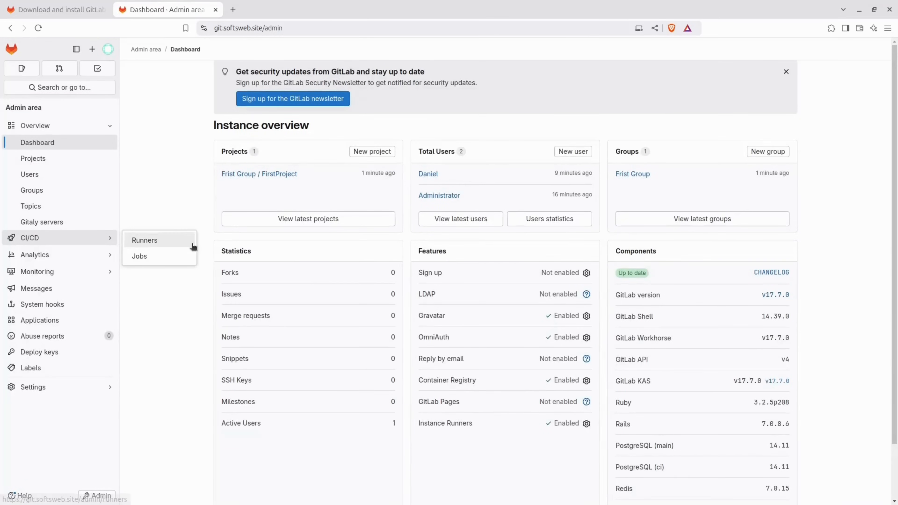
left_click(144, 240)
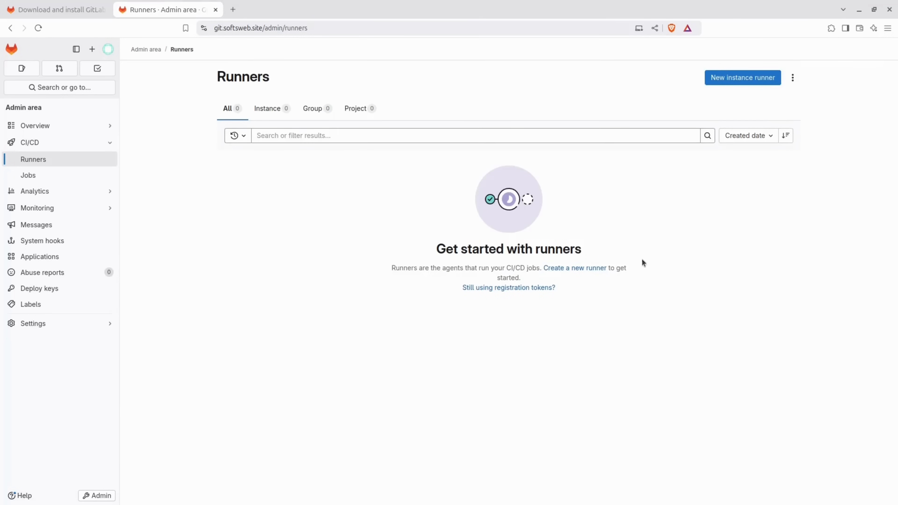
mouse_move(793, 78)
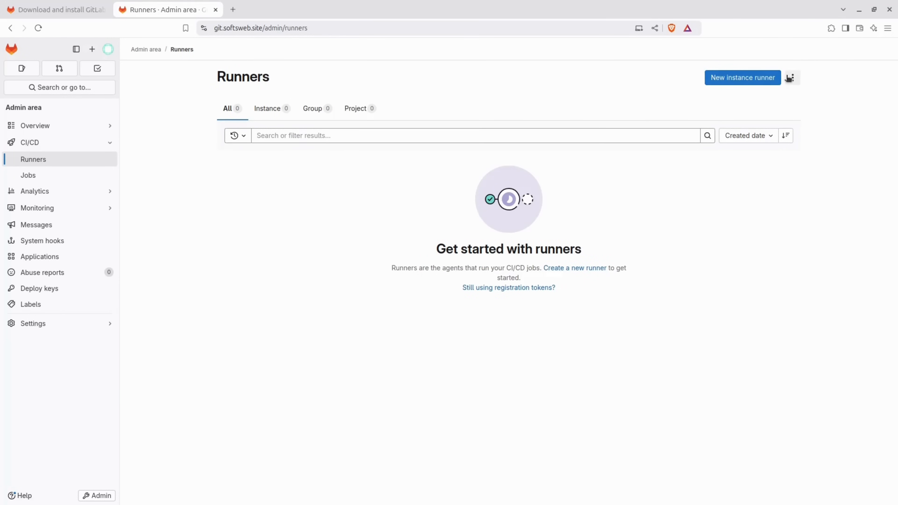
left_click(793, 78)
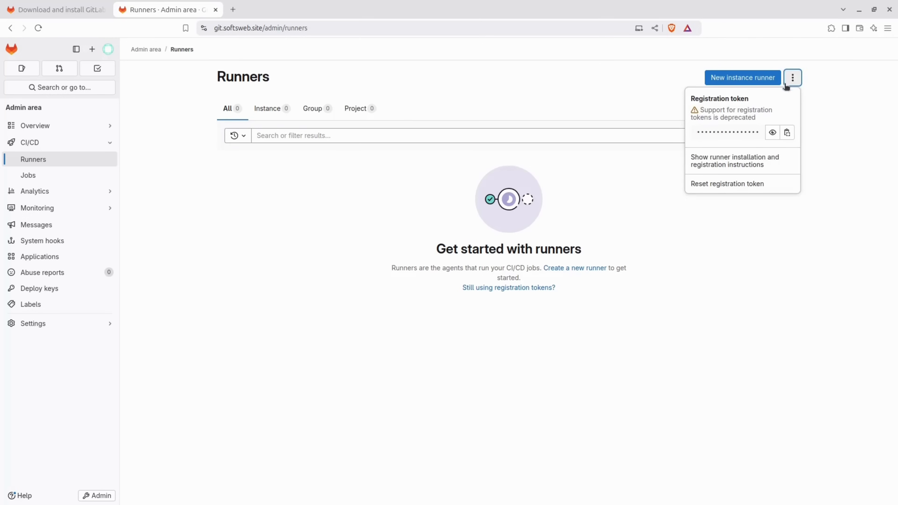
mouse_move(762, 160)
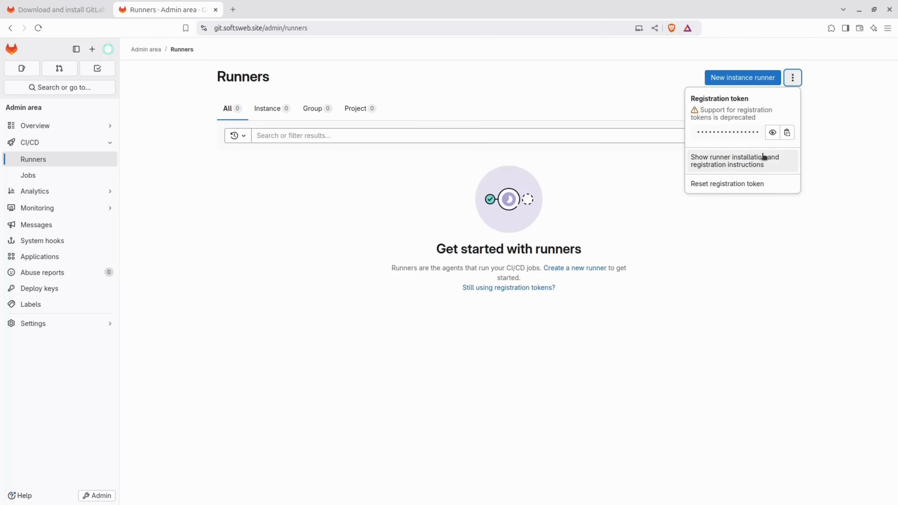
left_click(736, 160)
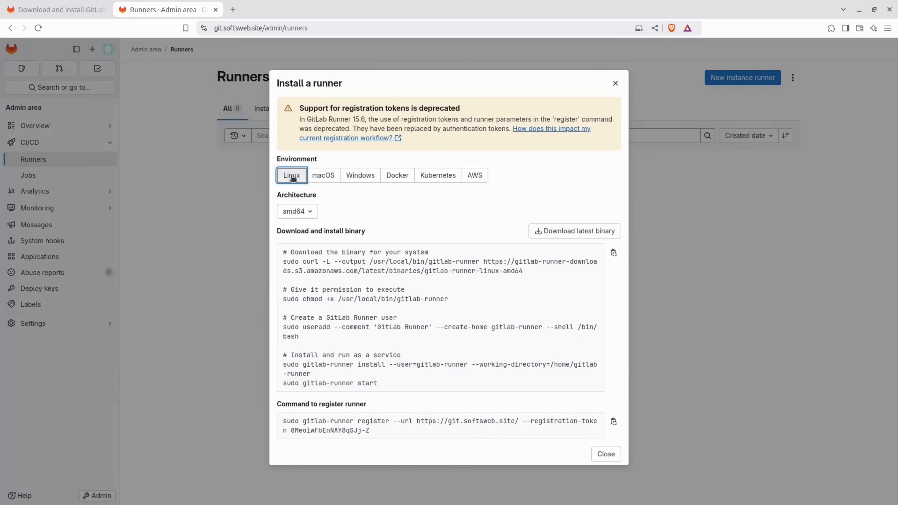
mouse_move(305, 250)
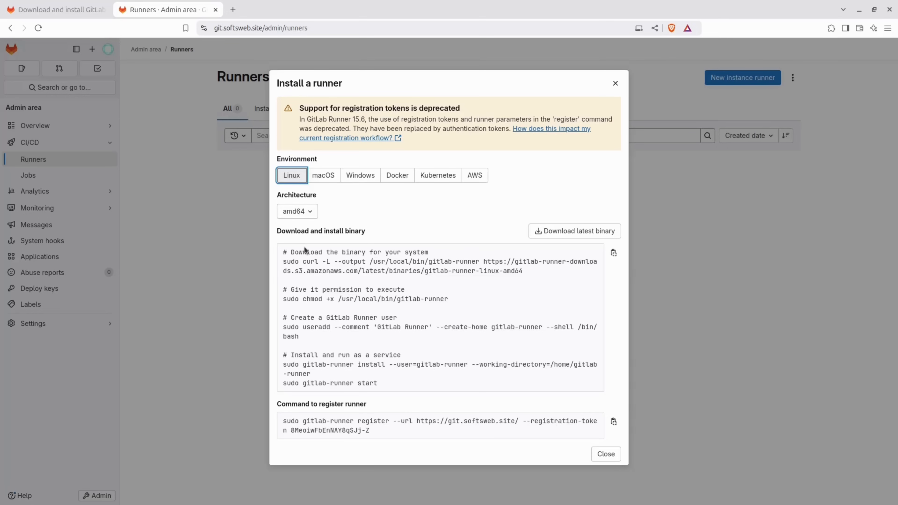
mouse_move(556, 275)
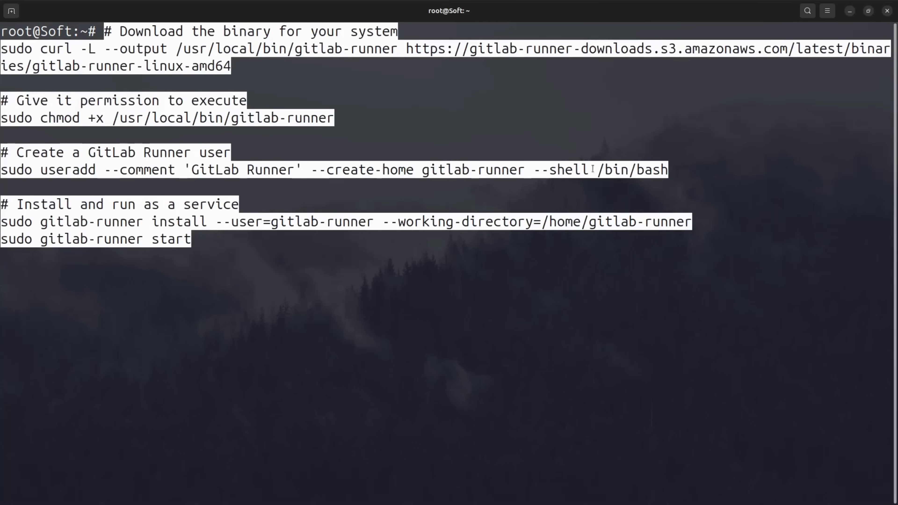
Install and start GitLab Runner, then begin registration accepting the default instance URL.
key("Return")
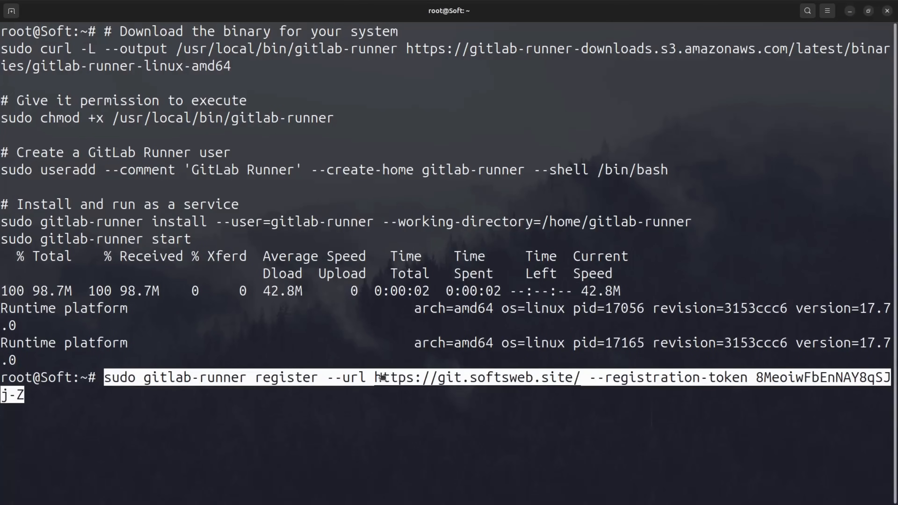
key("Return")
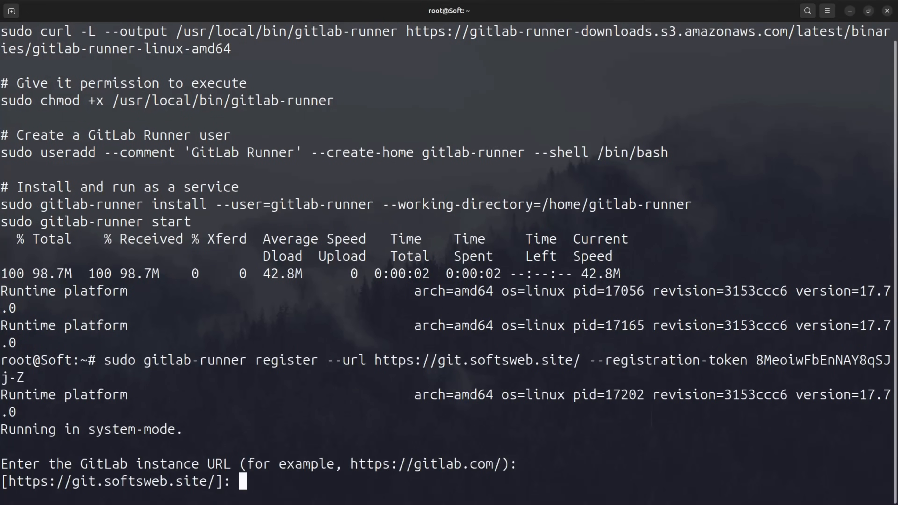
key("Return")
type("docke")
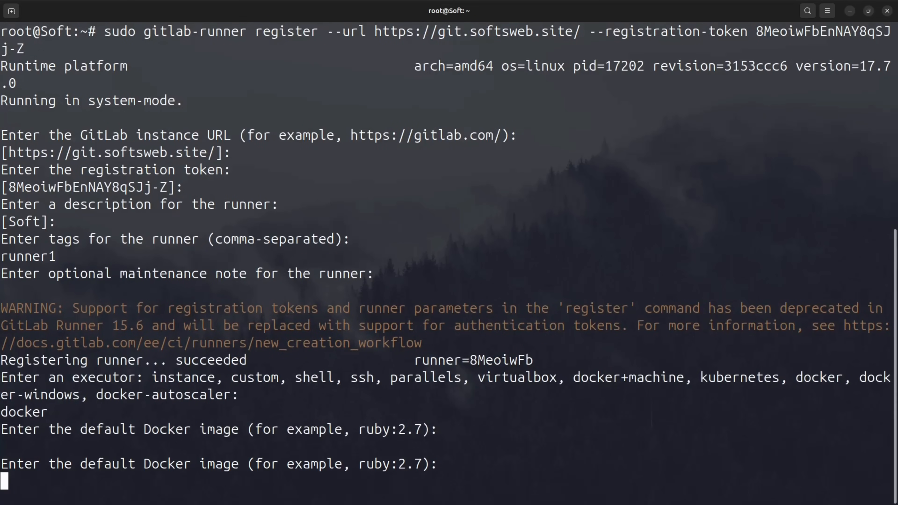
Finish registering the docker-executor runner with ruby:2.7 as its default image.
type("rub")
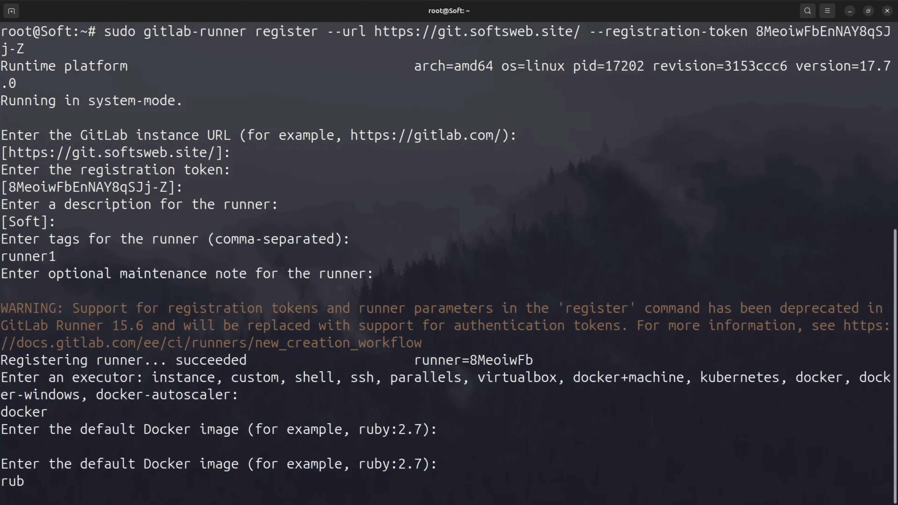
type("by:")
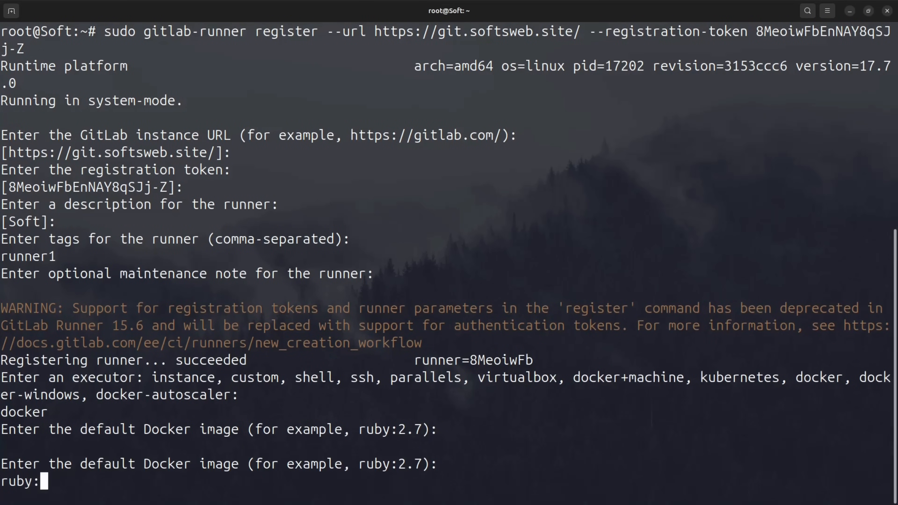
type("2.7")
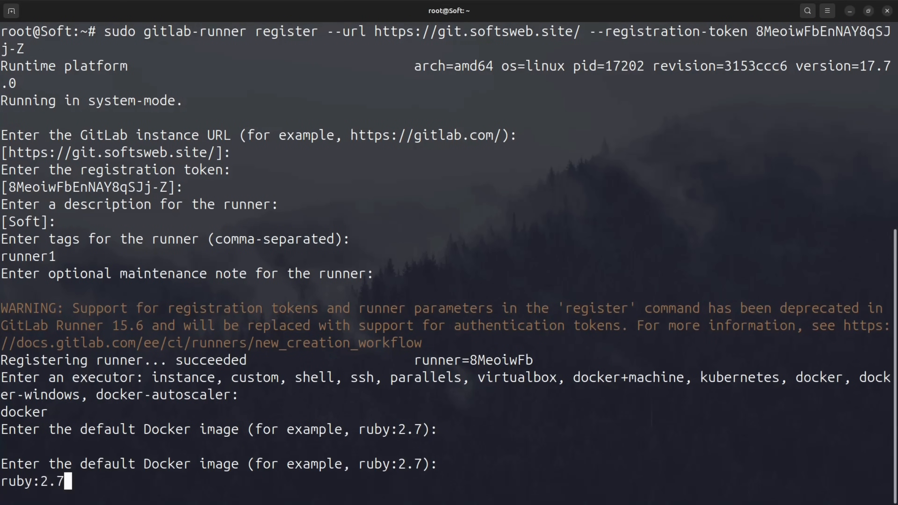
key("Return")
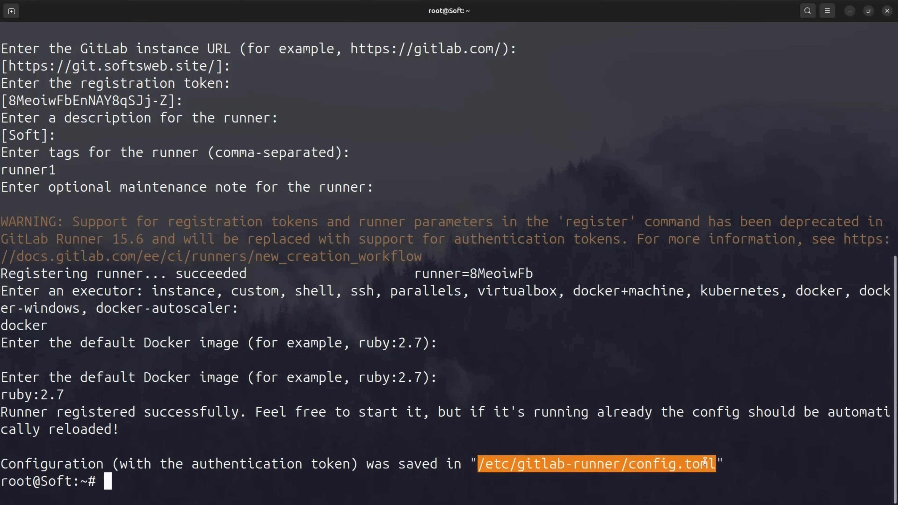
Display the saved runner configuration from /etc/gitlab-runner/config.toml.
type("cat /etc/gitlab-runner/config.toml")
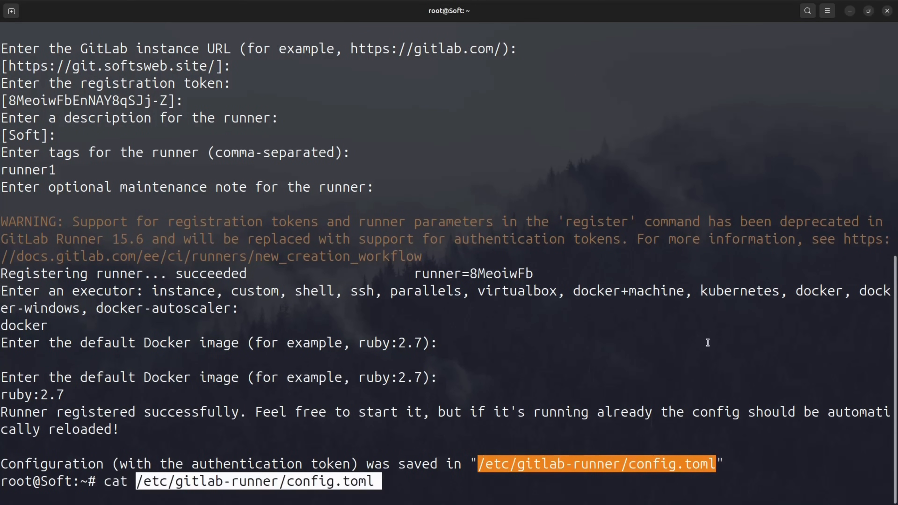
key("Return")
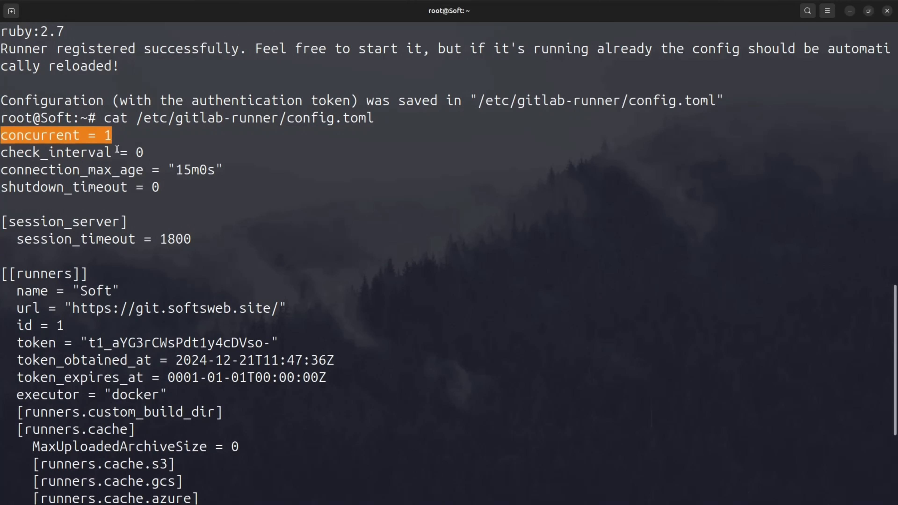
scroll("down", 3)
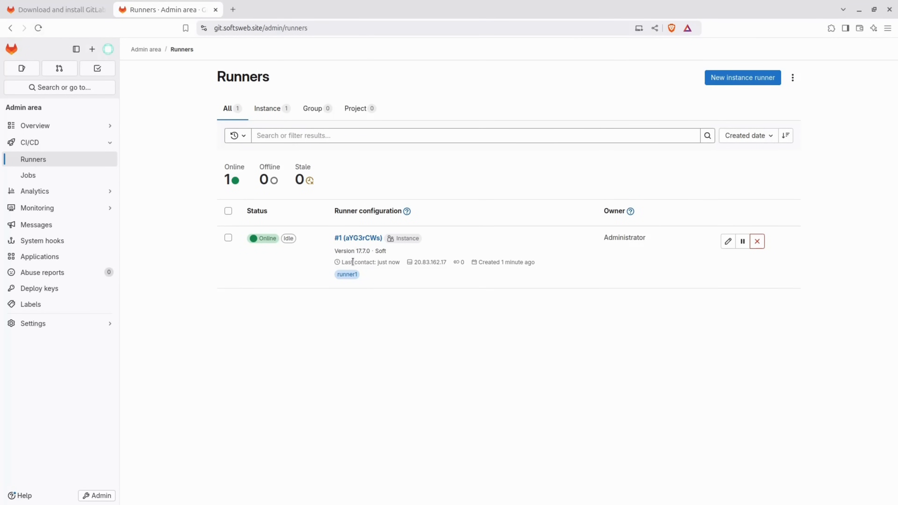
mouse_move(357, 280)
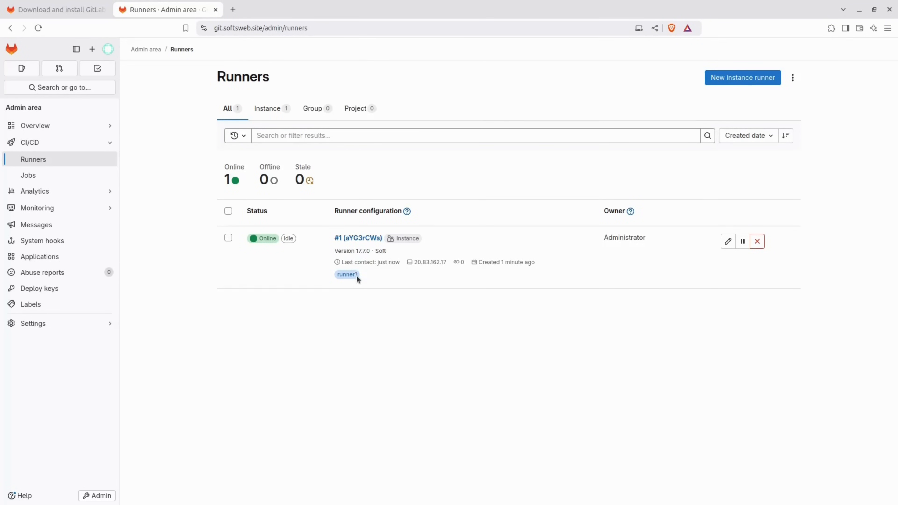
mouse_move(384, 281)
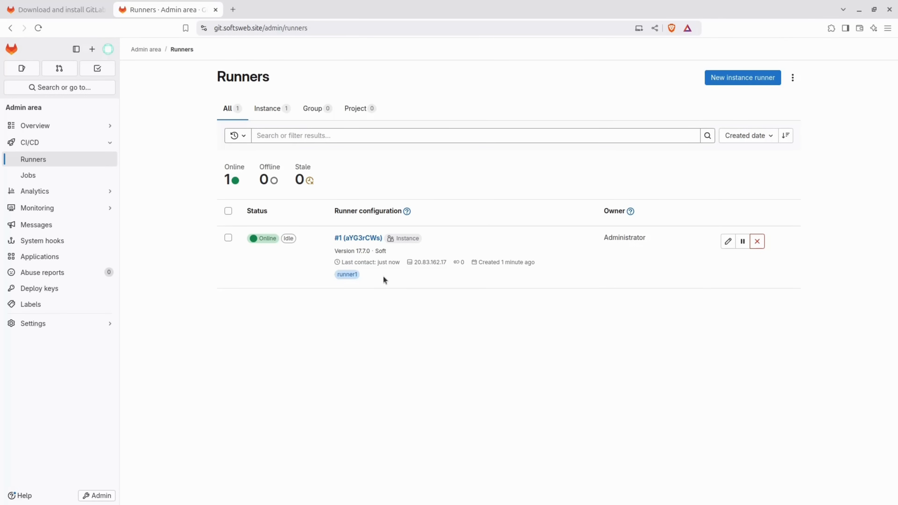
mouse_move(450, 320)
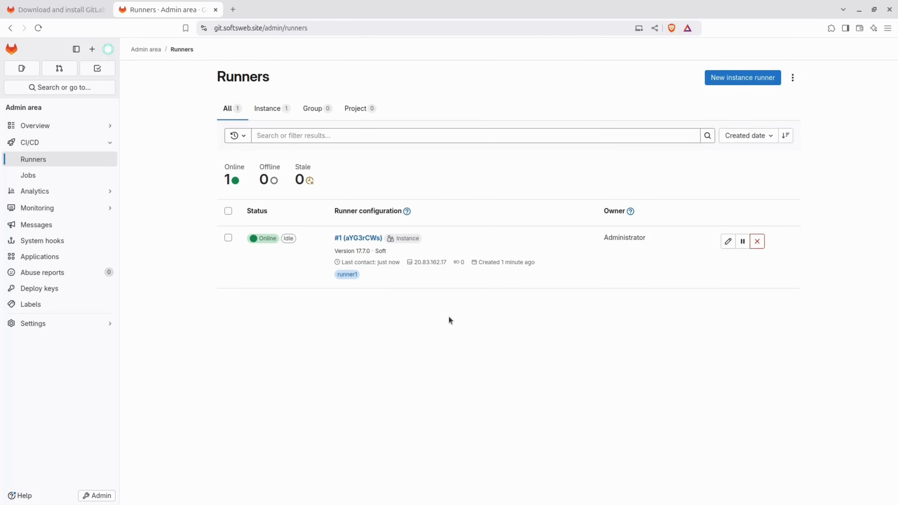
Enable Run untagged jobs on the runner, save, and return to FirstProject.
left_click(728, 240)
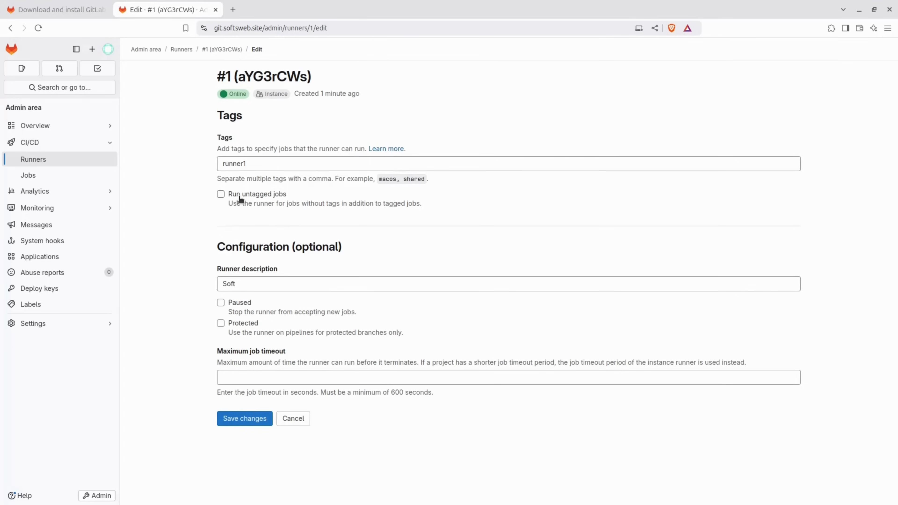
left_click(220, 194)
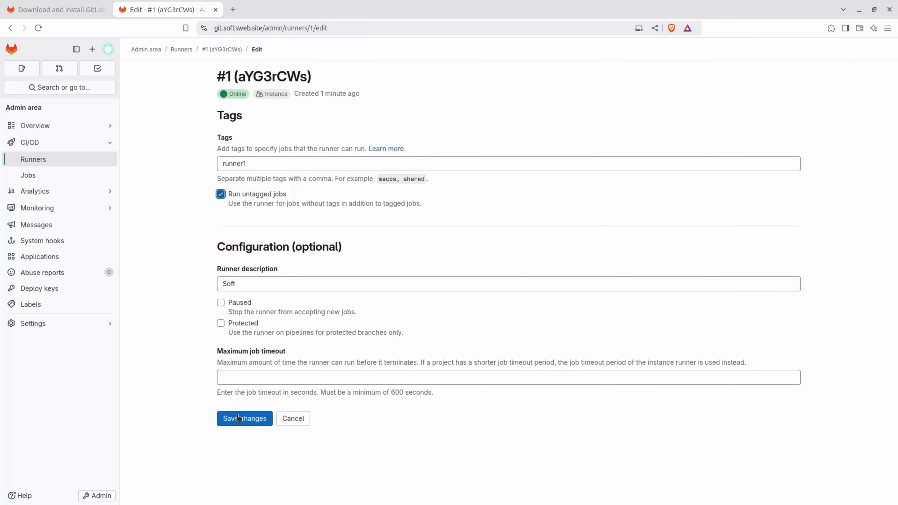
left_click(244, 418)
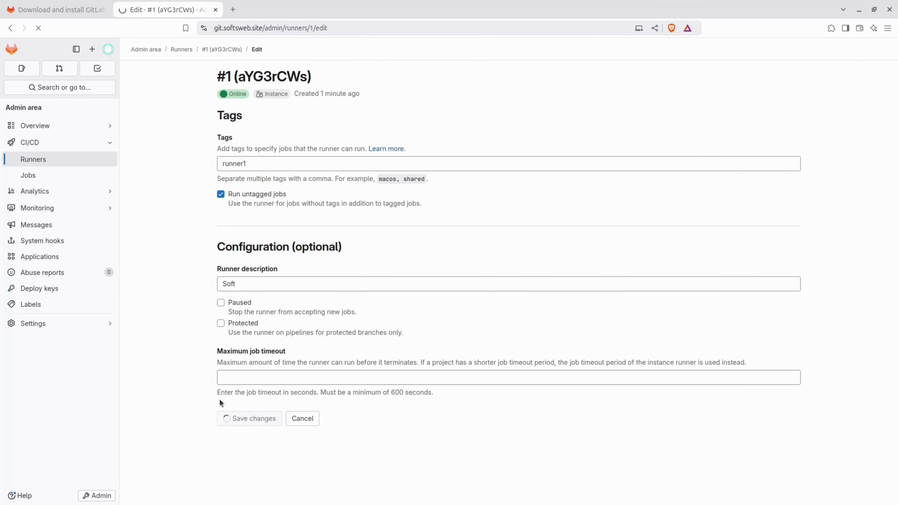
left_click(249, 418)
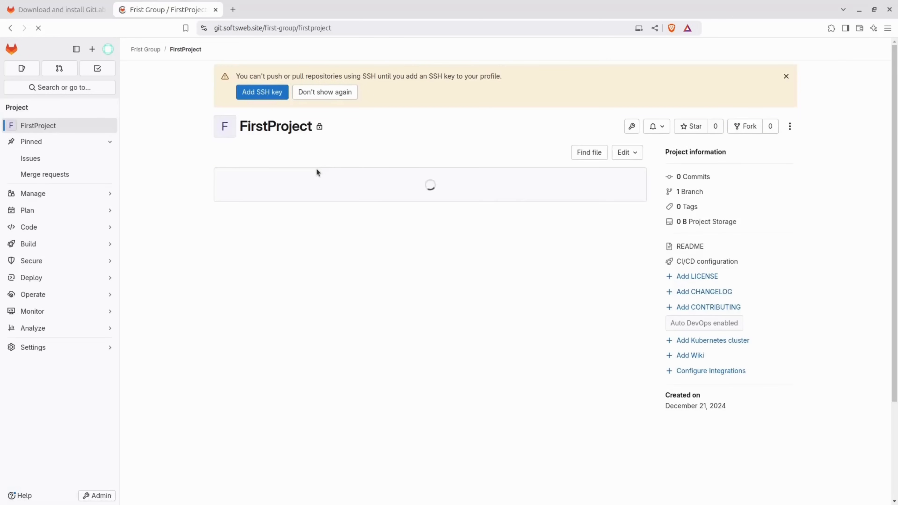
Run a new FirstProject pipeline on master and view its semgrep-sast job.
left_click(28, 243)
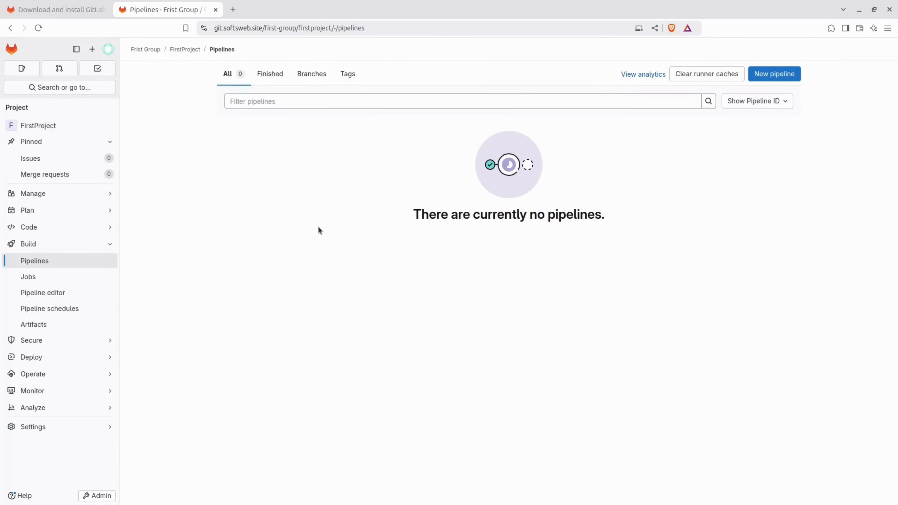
left_click(774, 74)
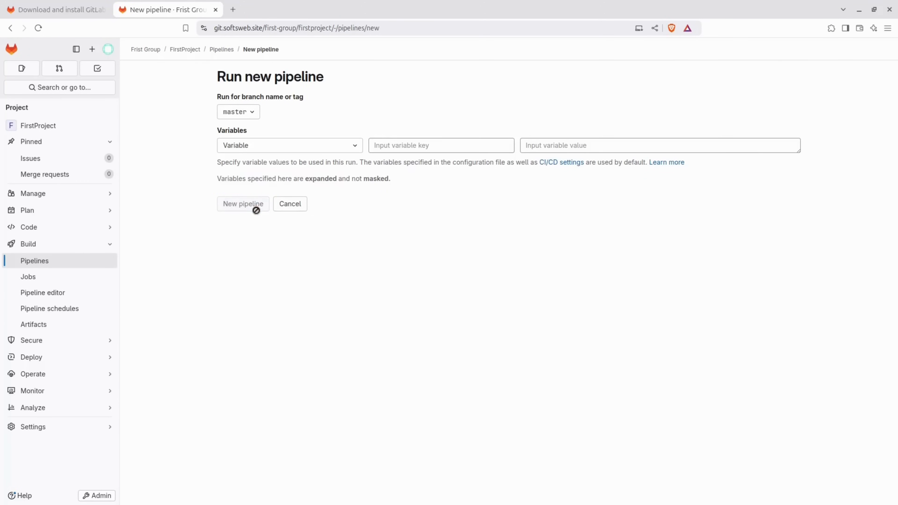
left_click(242, 204)
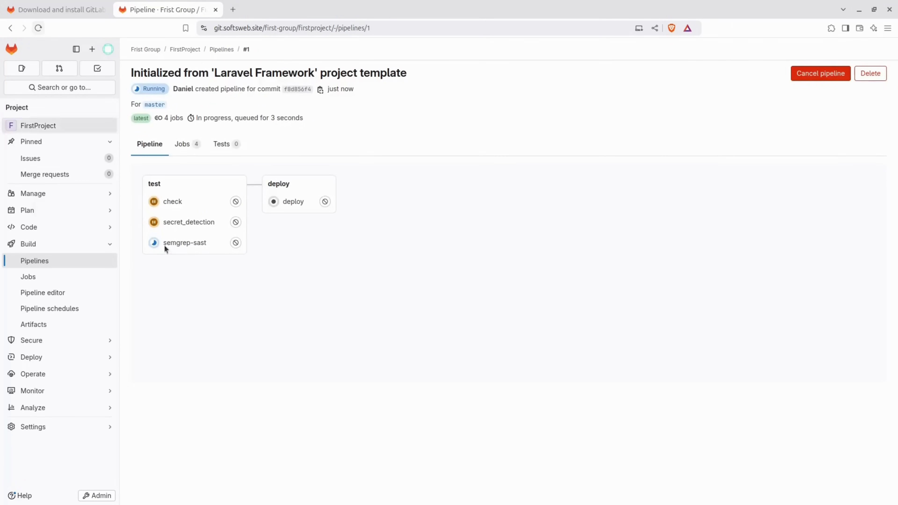
left_click(184, 242)
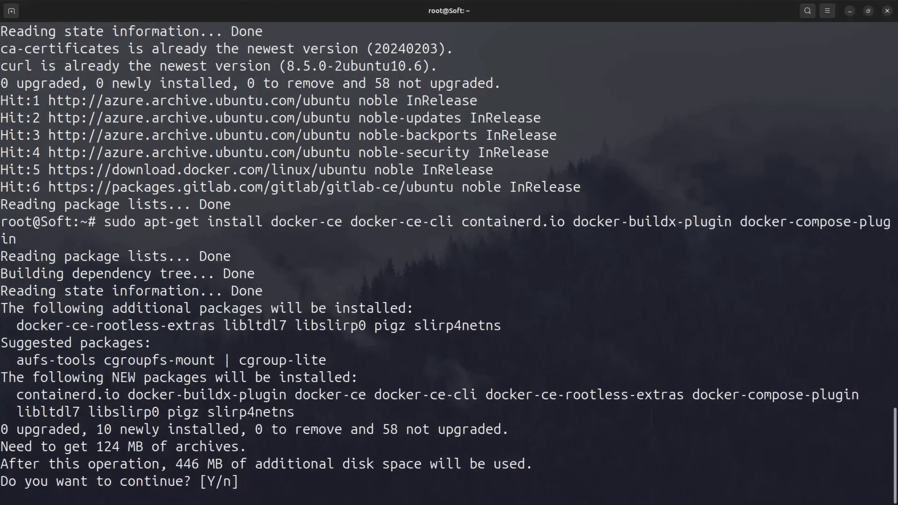
Confirm the apt install of docker-ce, its CLI, containerd.io, buildx and compose plugins.
type("y")
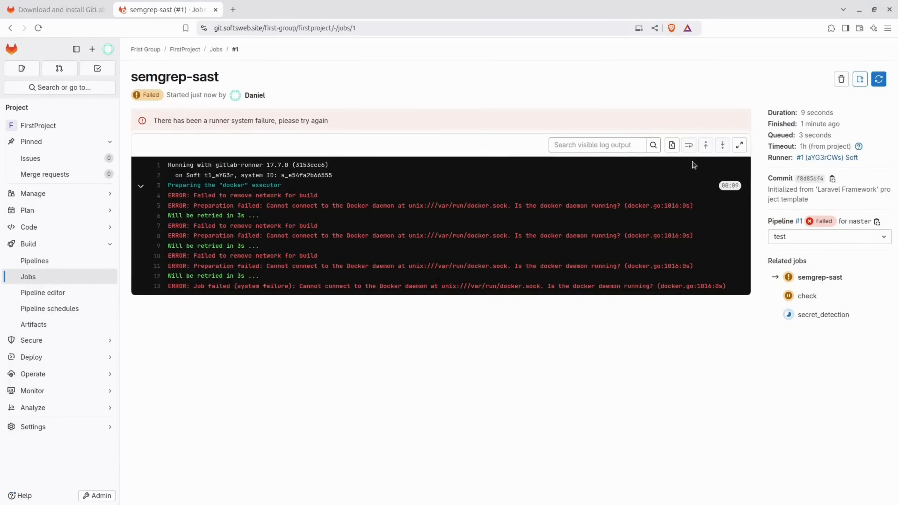
Retry the failed semgrep-sast job and follow its now-succeeding log.
left_click(880, 79)
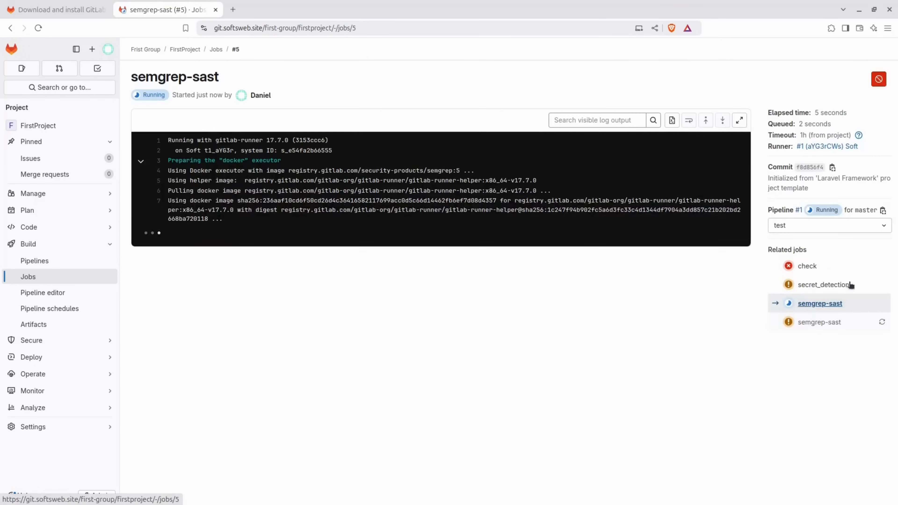
scroll("down", 3)
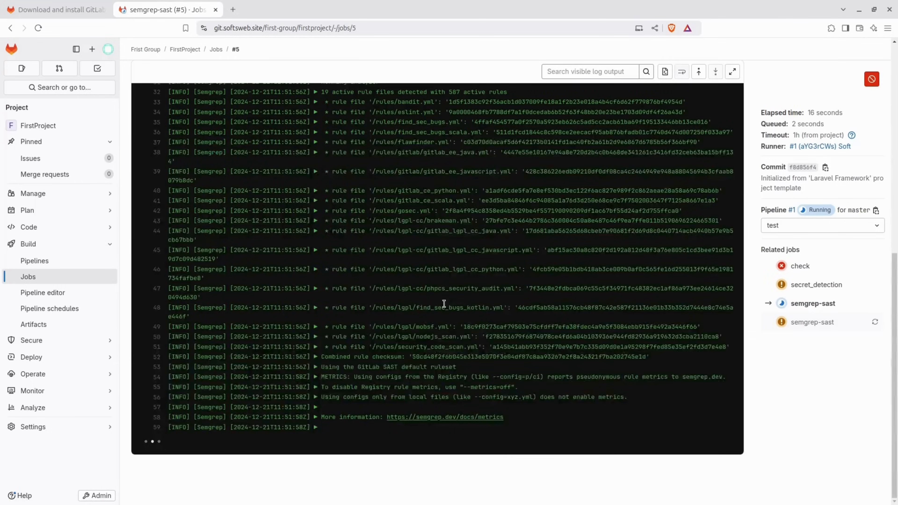